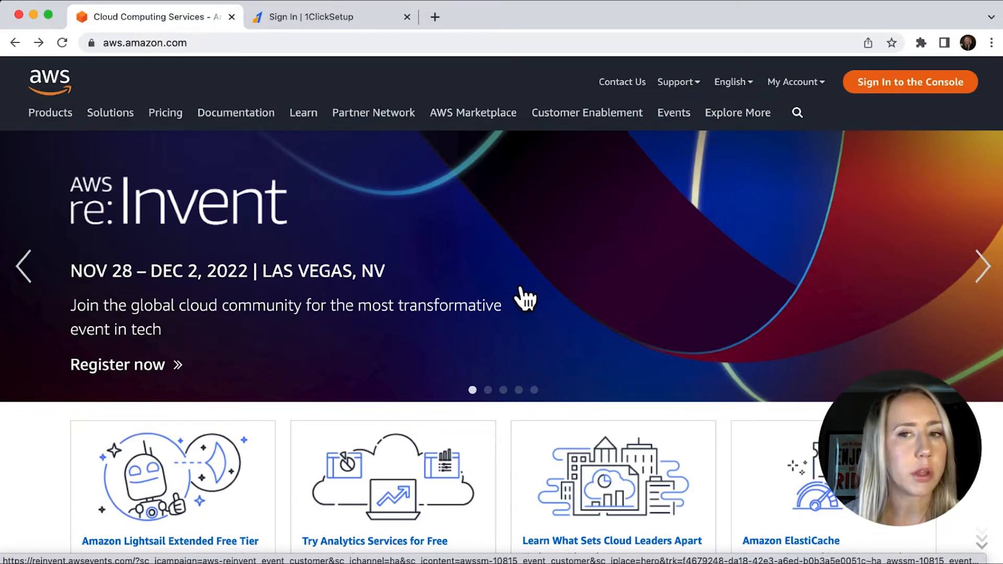
{"action": "mouse_move", "coordinate": [611, 256]}
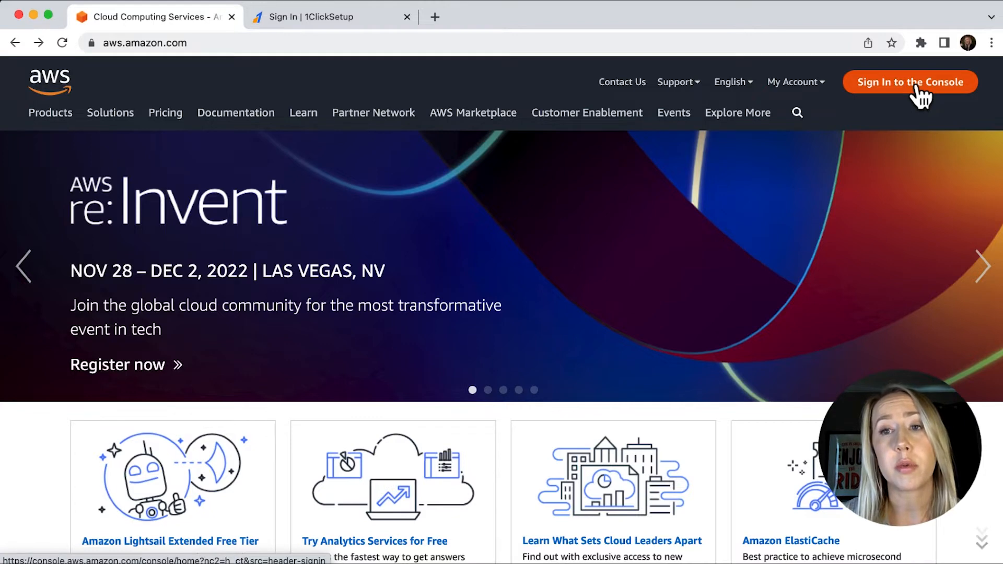
Step: Reach the AWS new-account sign-up form and start filling the root user email
{"action": "left_click", "coordinate": [909, 82]}
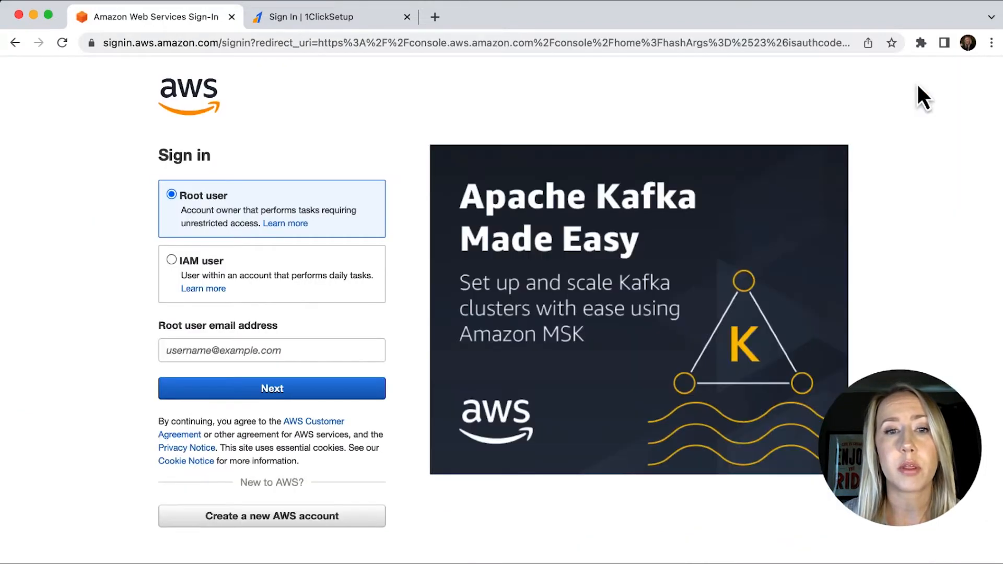
{"action": "mouse_move", "coordinate": [423, 190]}
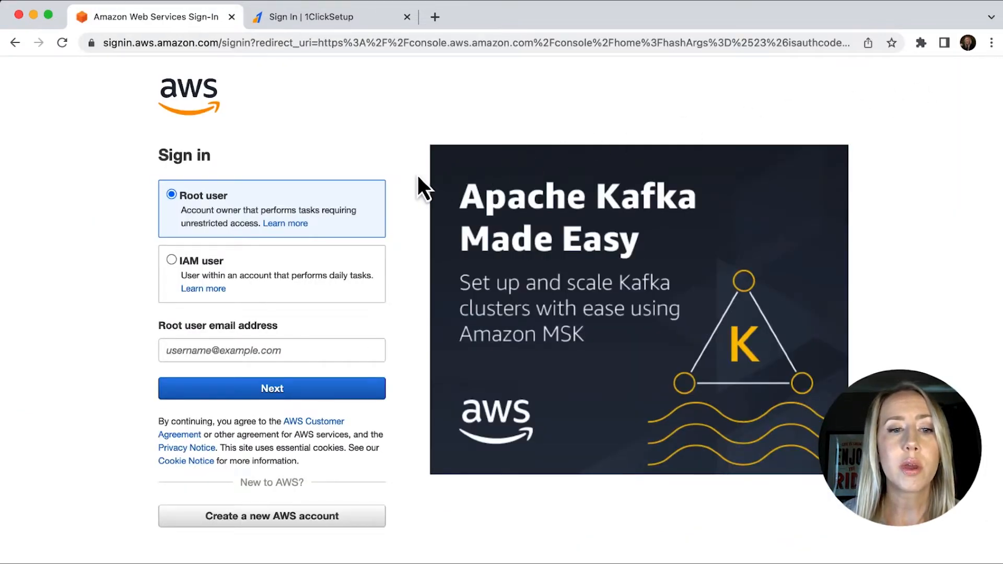
{"action": "left_click", "coordinate": [272, 516]}
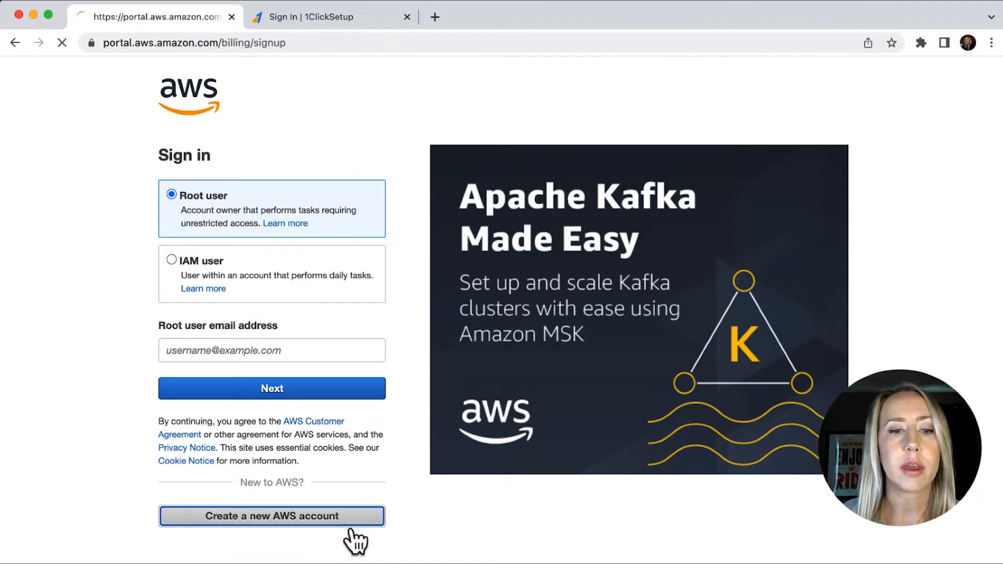
{"action": "left_click", "coordinate": [272, 516]}
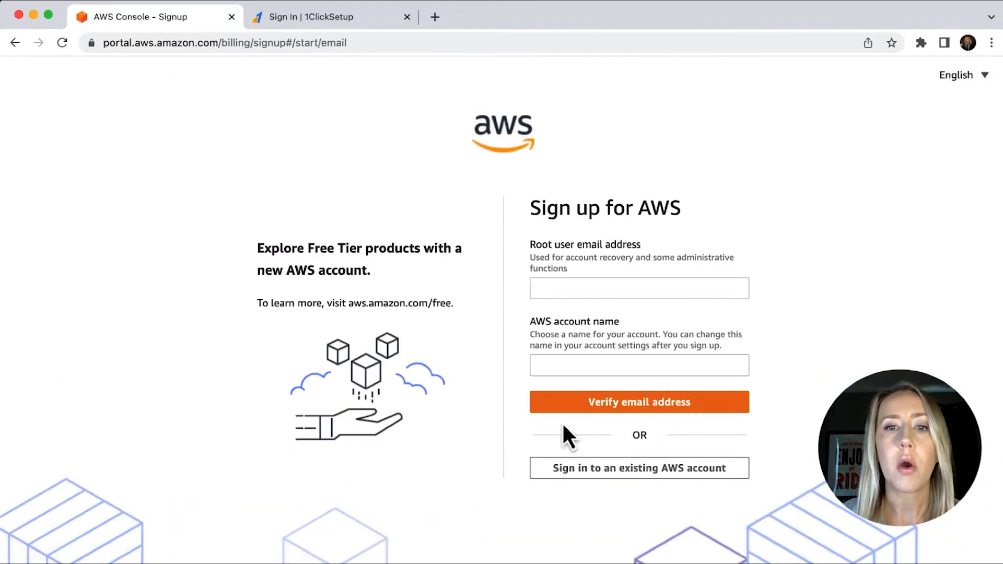
{"action": "mouse_move", "coordinate": [554, 265]}
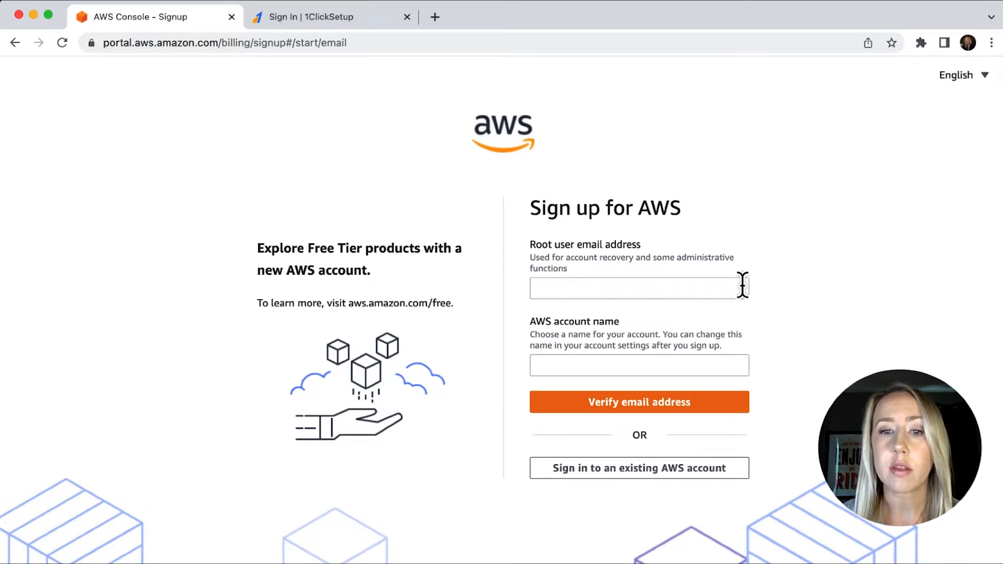
{"action": "mouse_move", "coordinate": [775, 380]}
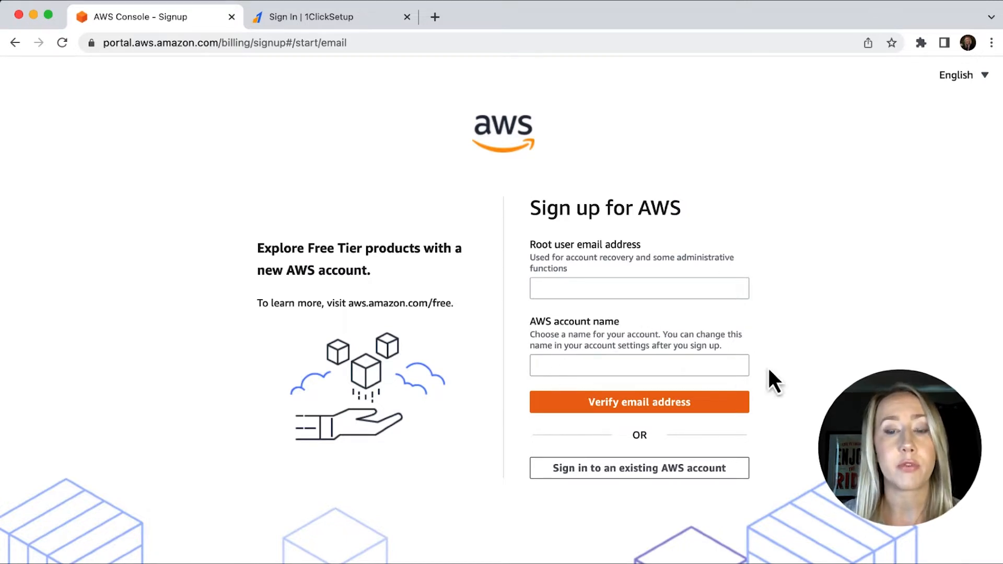
{"action": "left_click", "coordinate": [638, 288]}
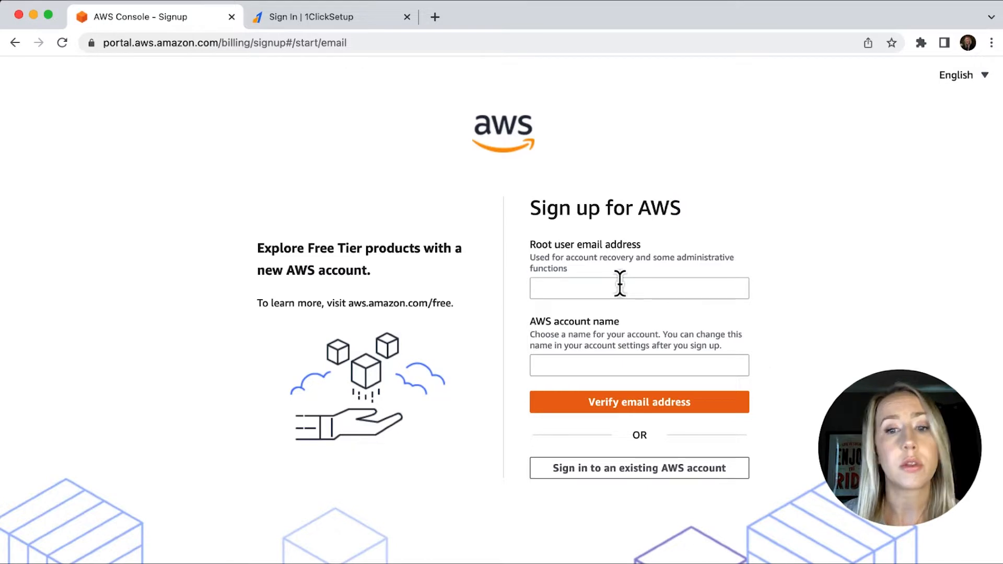
{"action": "mouse_move", "coordinate": [665, 419]}
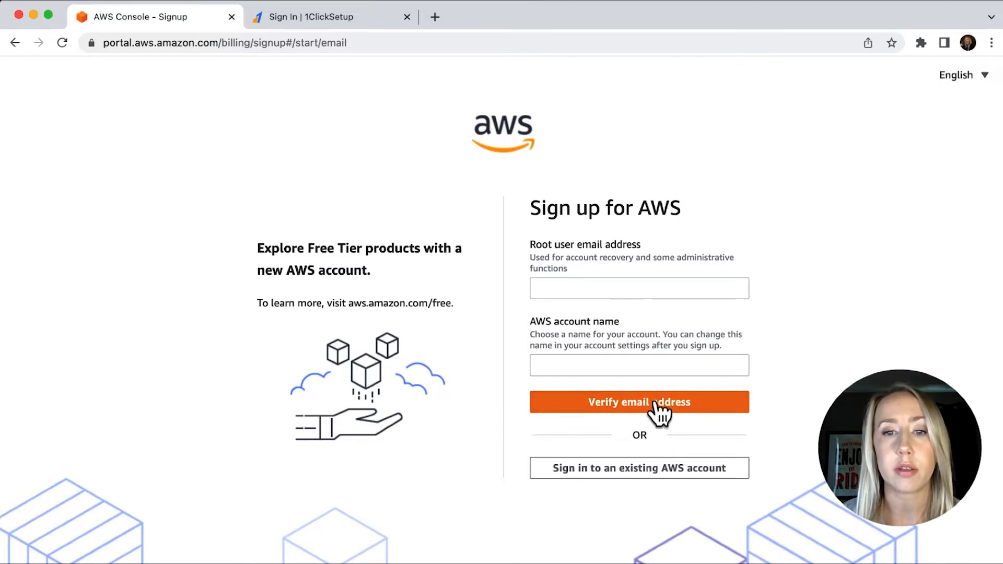
{"action": "left_click", "coordinate": [638, 401]}
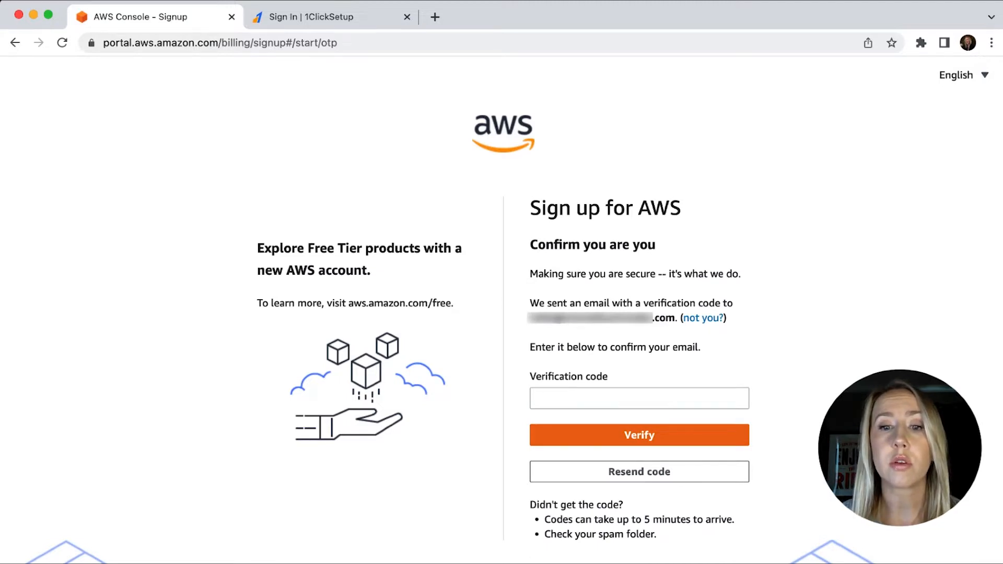
{"action": "mouse_move", "coordinate": [726, 404]}
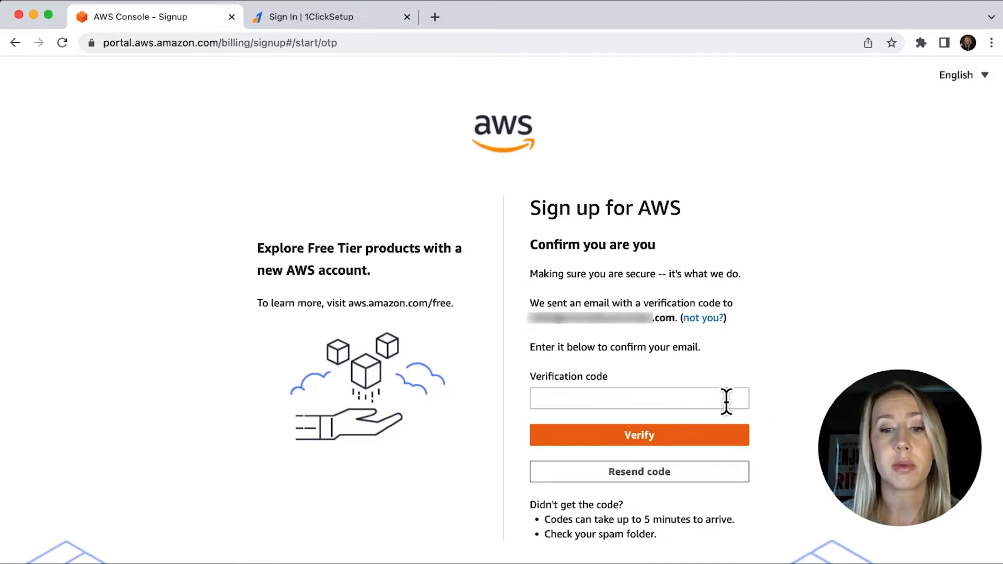
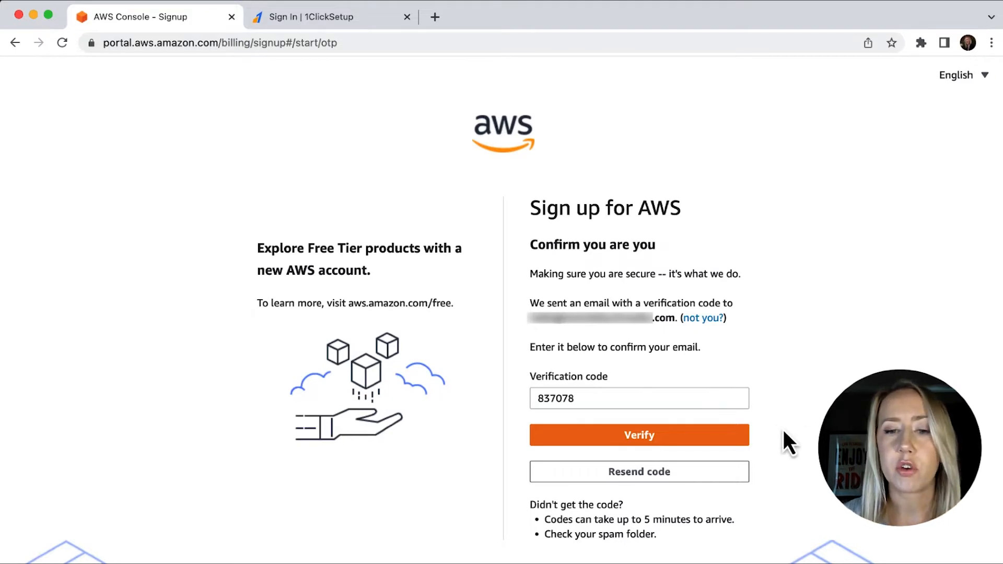
{"action": "left_click", "coordinate": [639, 434]}
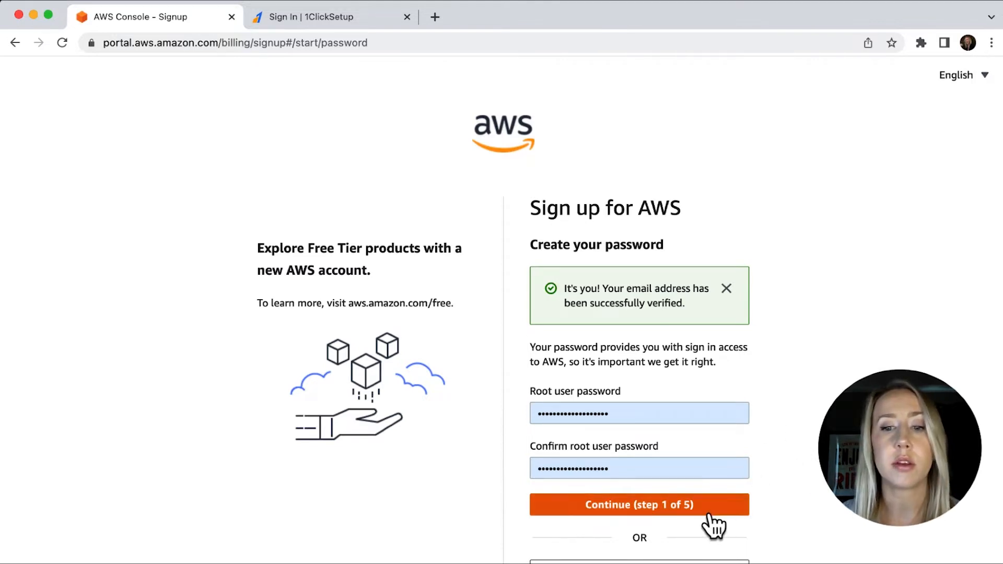
{"action": "left_click", "coordinate": [637, 504]}
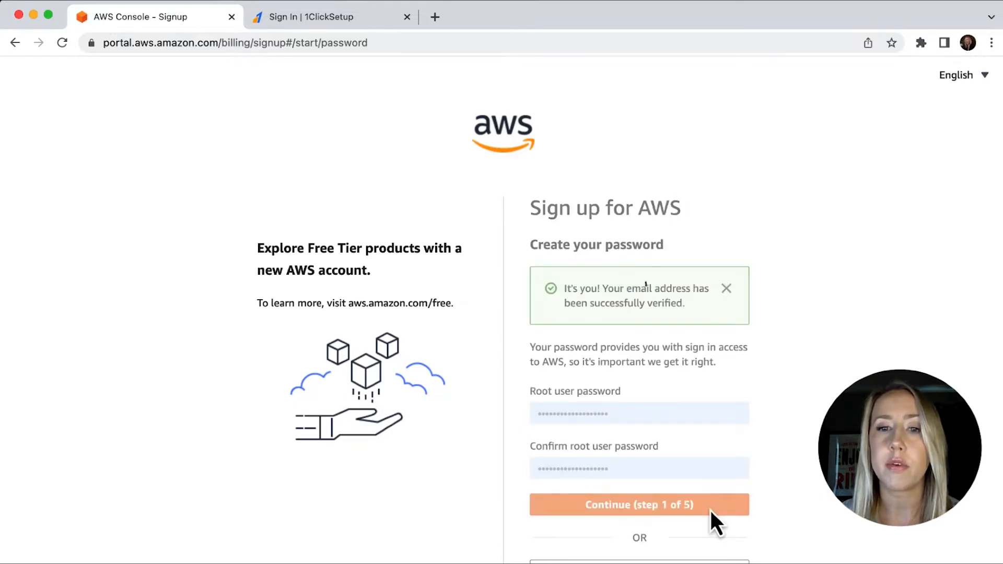
Step: Submit contact and identity verification and keep Basic support - Free selected
{"action": "left_click", "coordinate": [638, 505]}
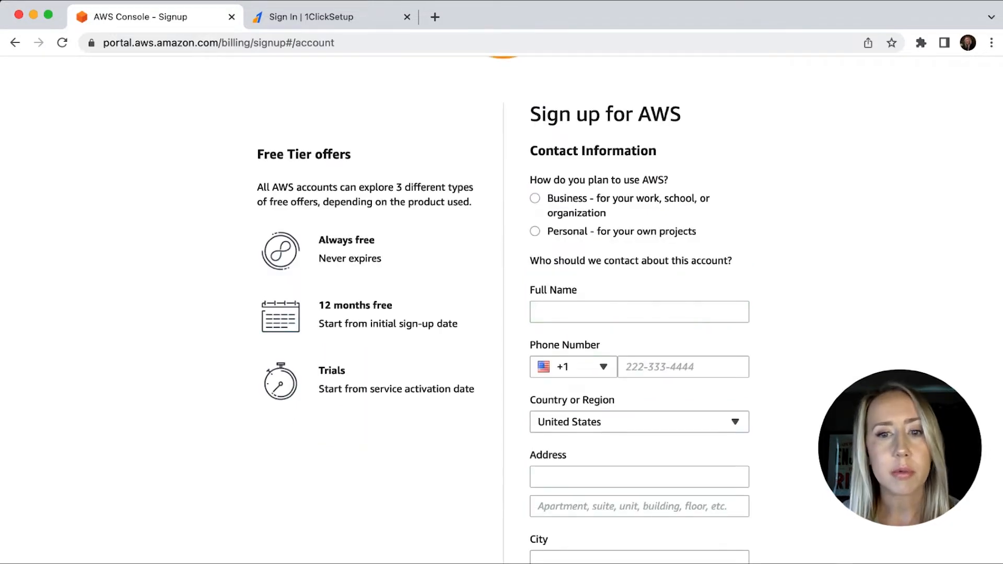
{"action": "scroll", "scroll_direction": "down", "scroll_amount": 3}
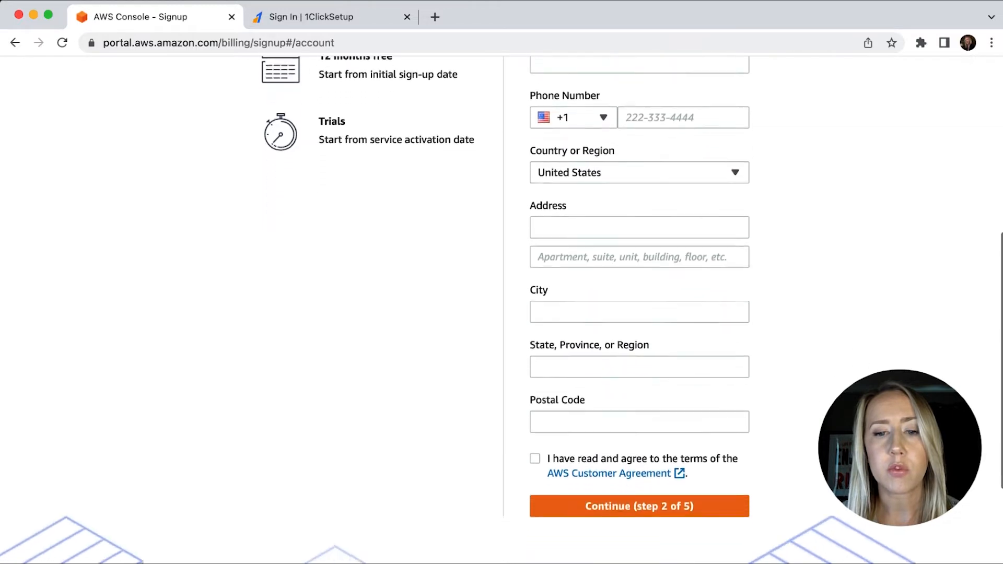
{"action": "left_click", "coordinate": [638, 506]}
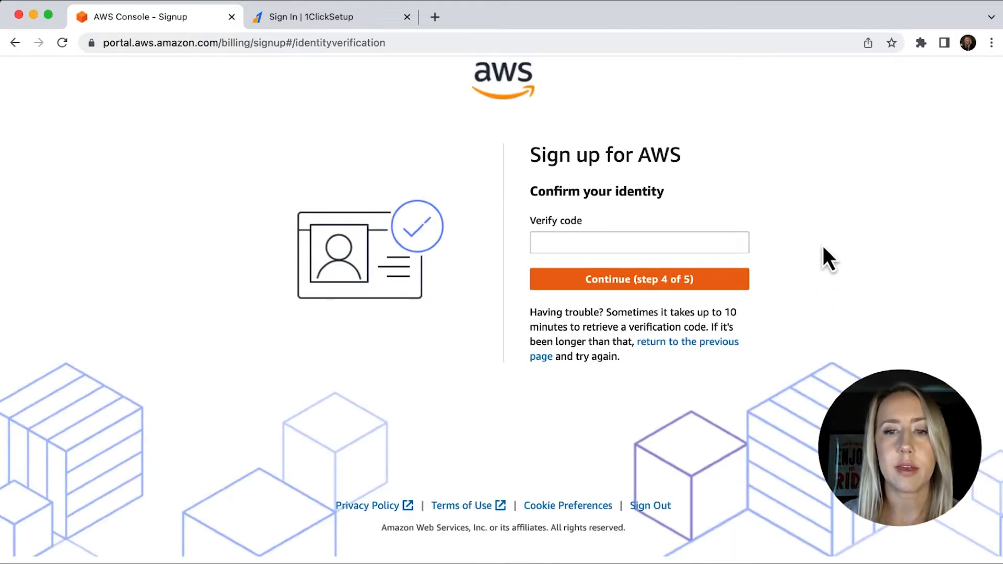
{"action": "left_click", "coordinate": [637, 279]}
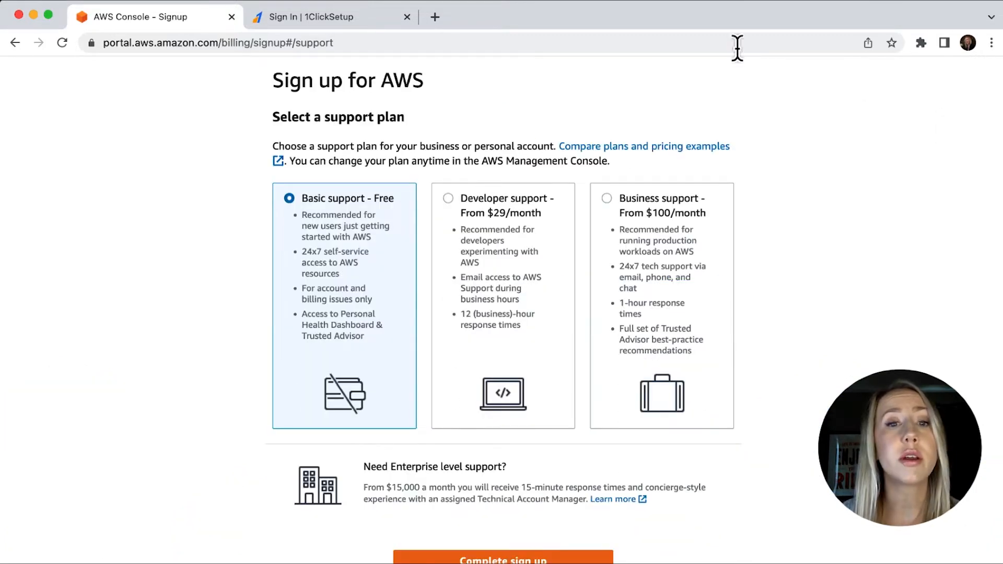
{"action": "scroll", "scroll_direction": "down", "scroll_amount": 3}
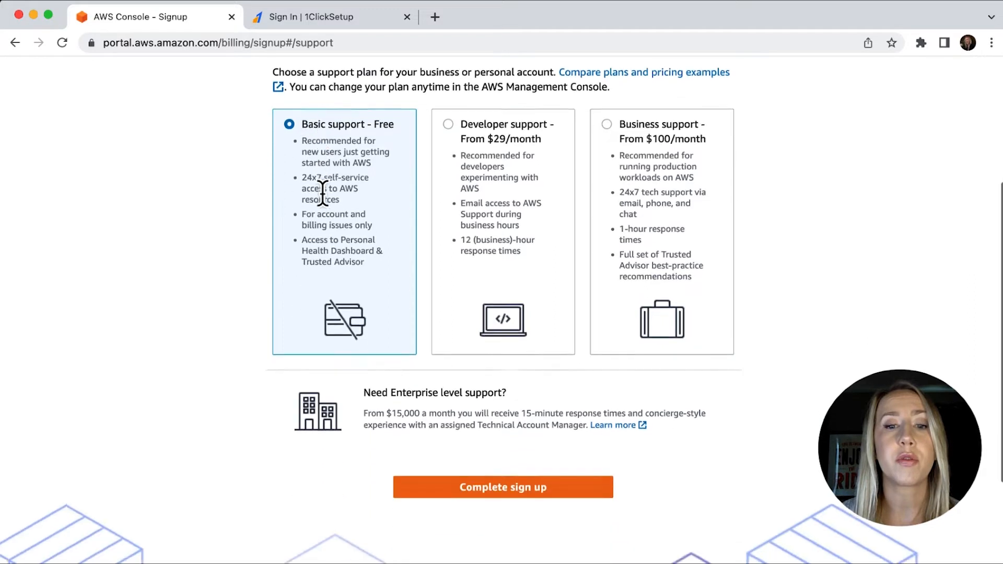
{"action": "scroll", "scroll_direction": "down", "scroll_amount": 3}
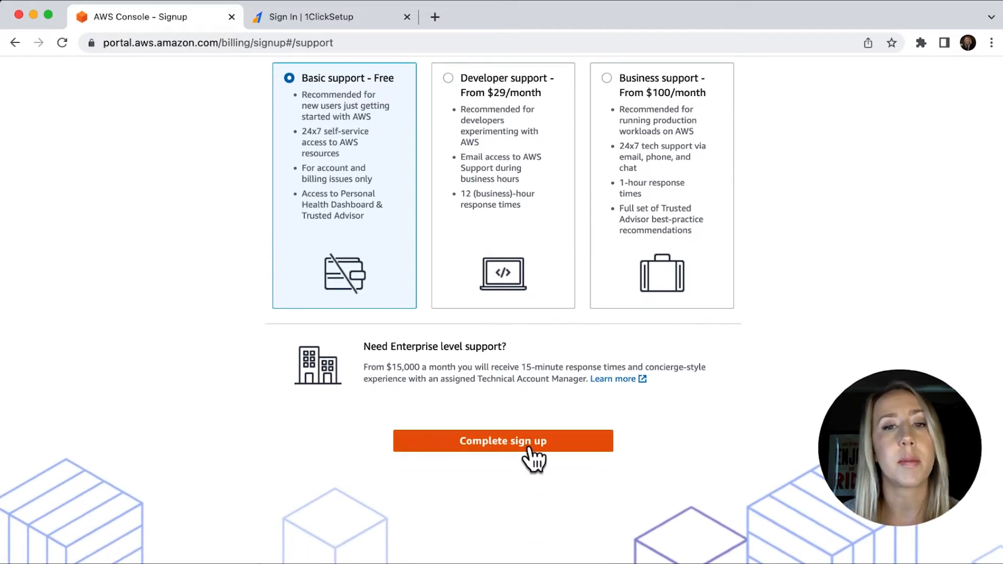
Step: Complete the sign-up and go to the AWS Management Console home
{"action": "left_click", "coordinate": [503, 441]}
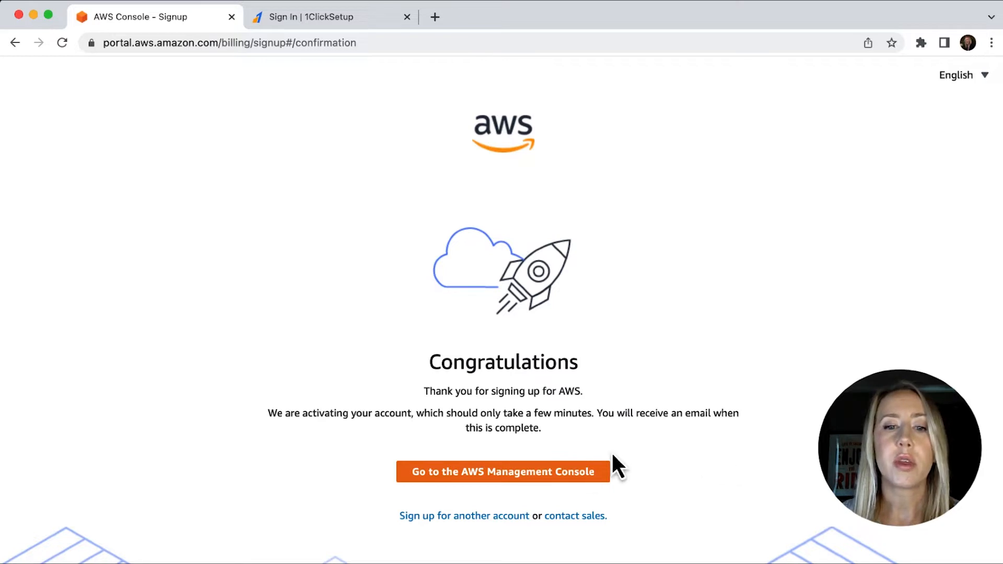
{"action": "left_click", "coordinate": [503, 472]}
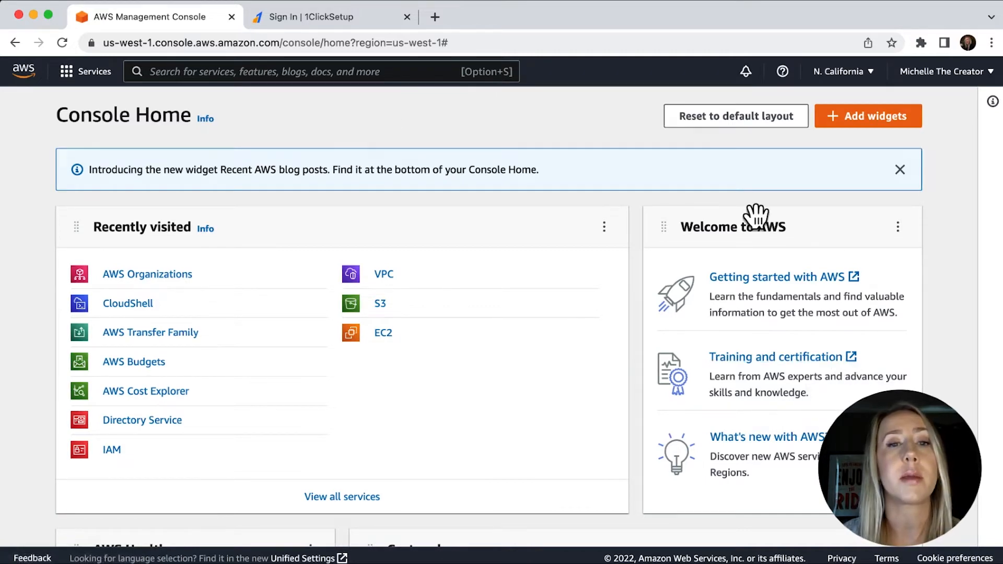
Step: Register a 1ClickSetup account with the terms agreed and sign up
{"action": "left_click", "coordinate": [317, 16]}
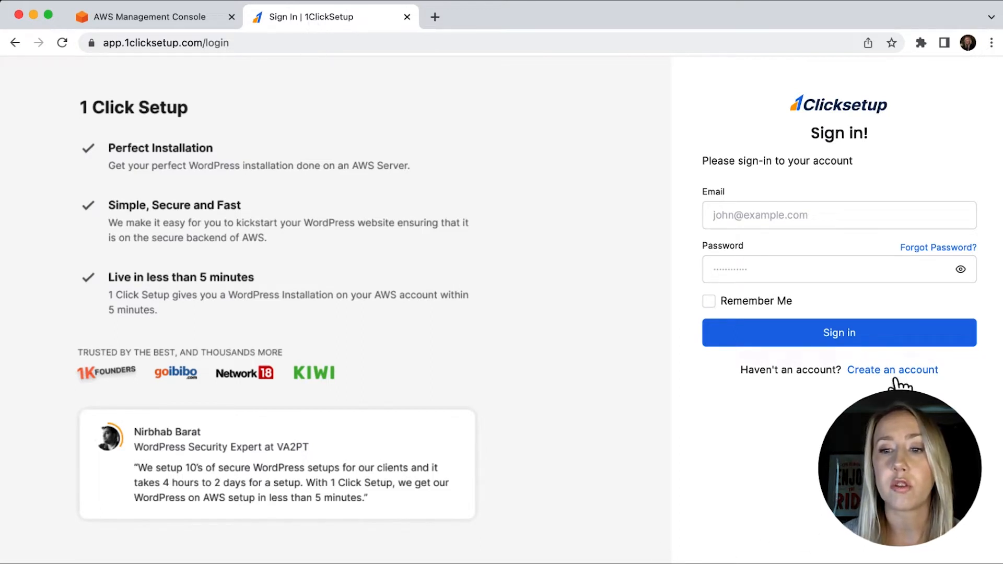
{"action": "left_click", "coordinate": [893, 370]}
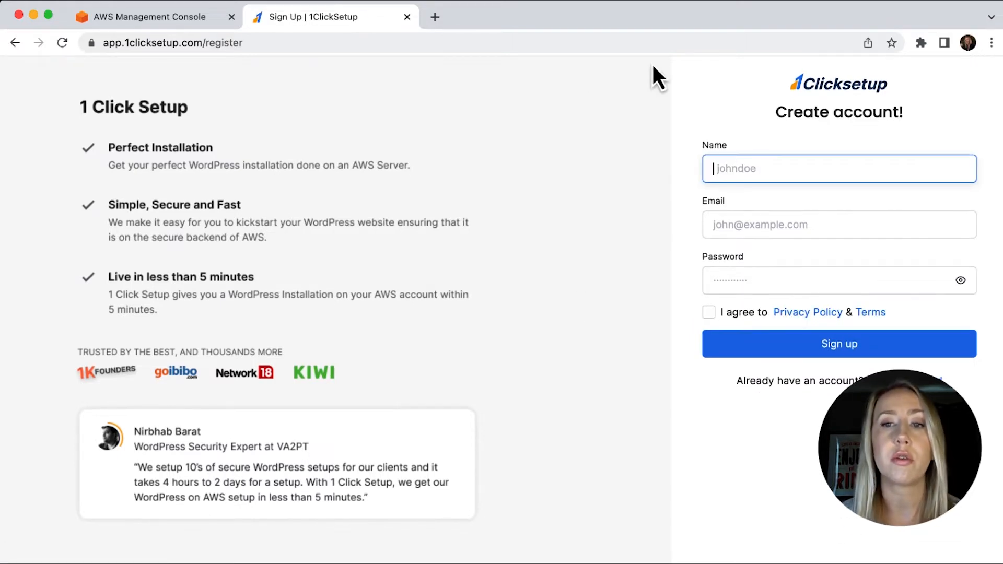
{"action": "left_click", "coordinate": [839, 344]}
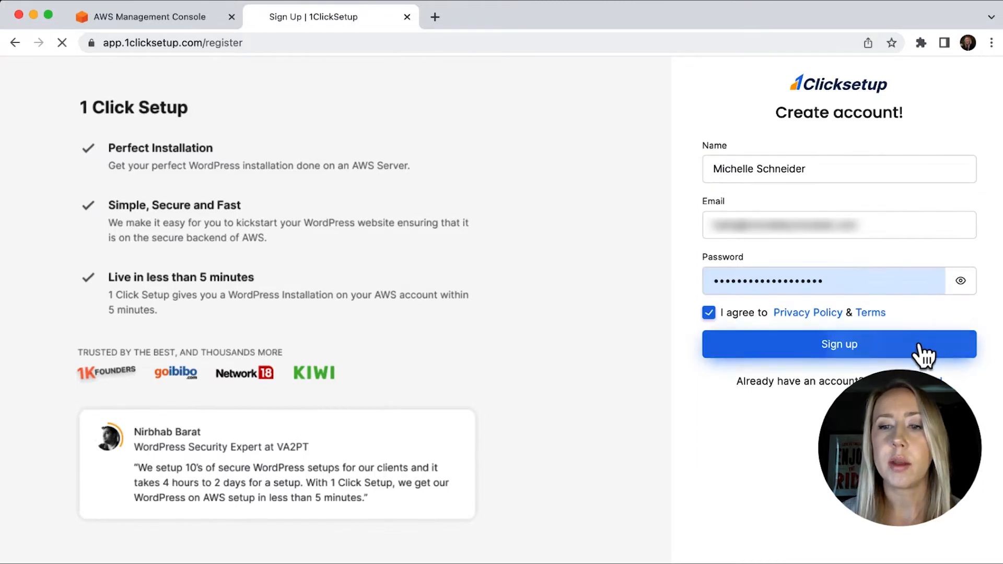
{"action": "left_click", "coordinate": [839, 344]}
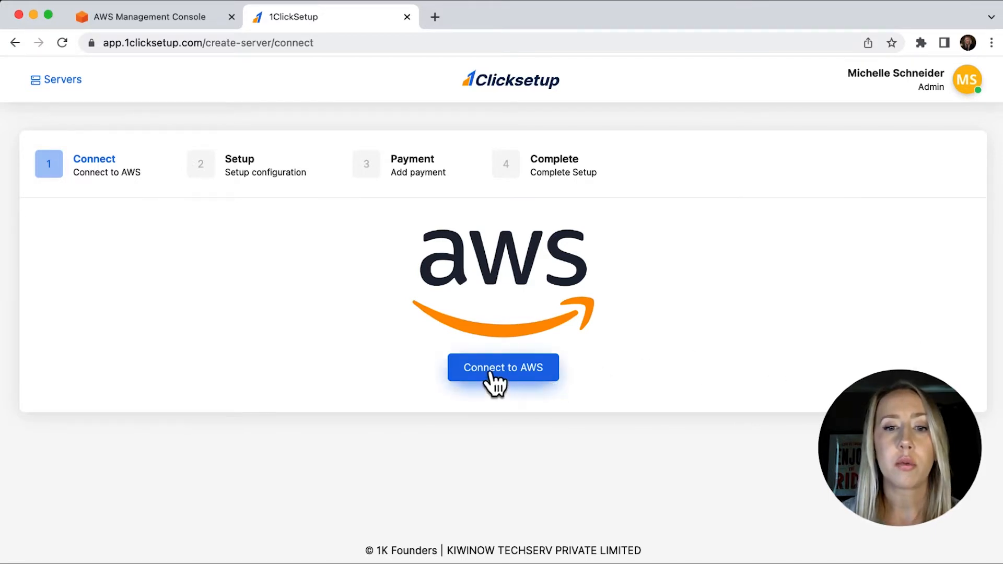
Step: Start connecting to AWS and expand the instructions for entering access keys
{"action": "left_click", "coordinate": [503, 367]}
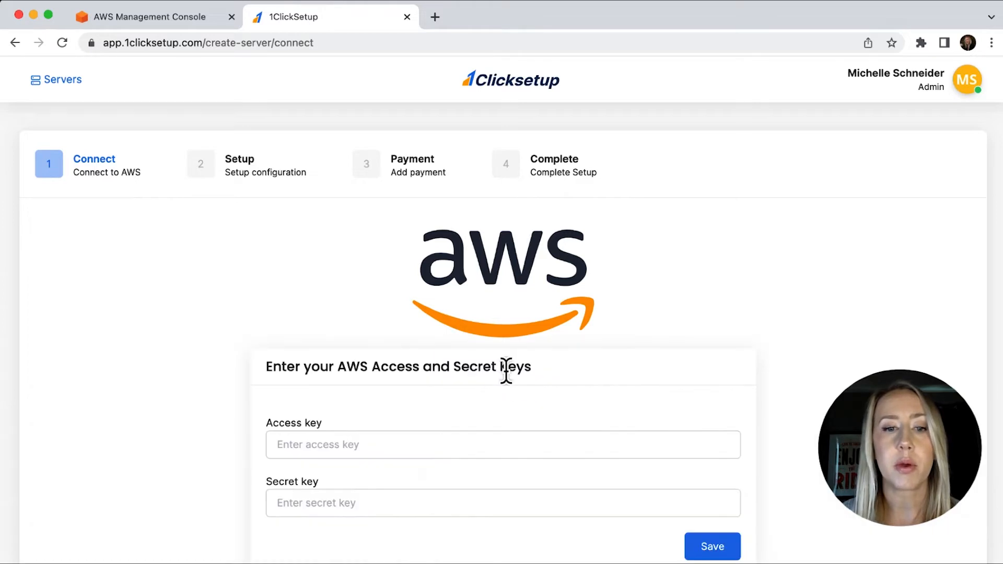
{"action": "scroll", "scroll_direction": "down", "scroll_amount": 3}
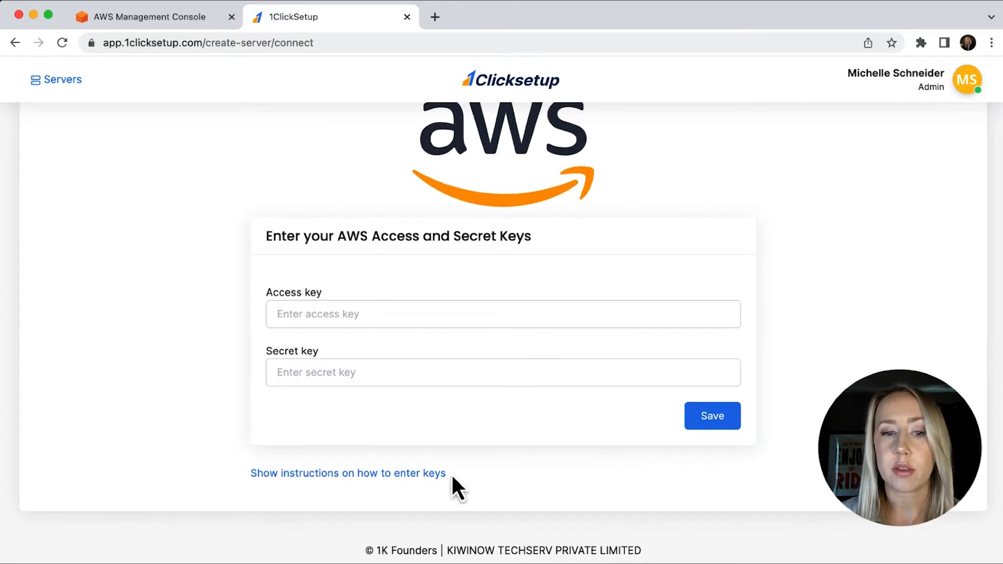
{"action": "left_click", "coordinate": [348, 473]}
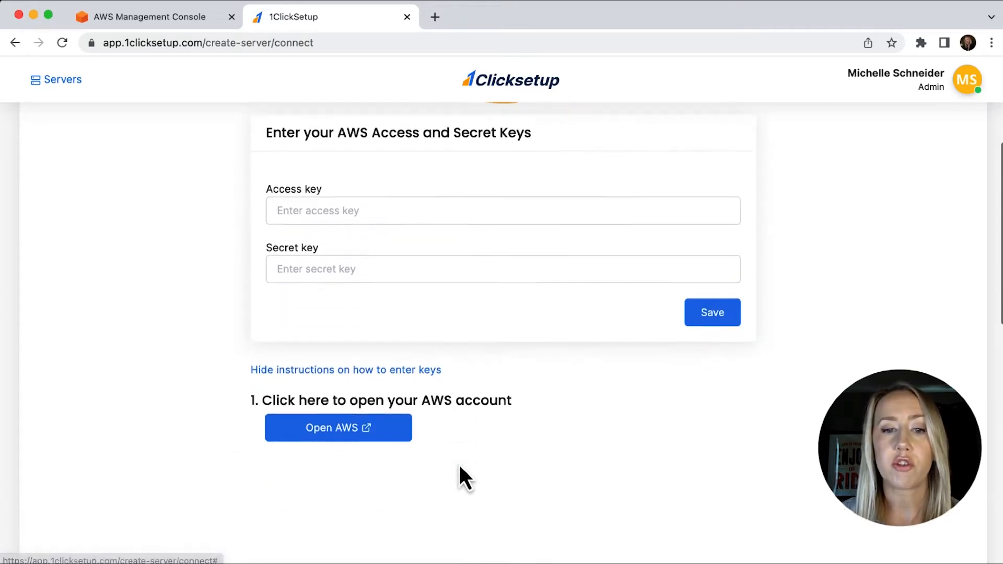
{"action": "scroll", "scroll_direction": "down", "scroll_amount": 3}
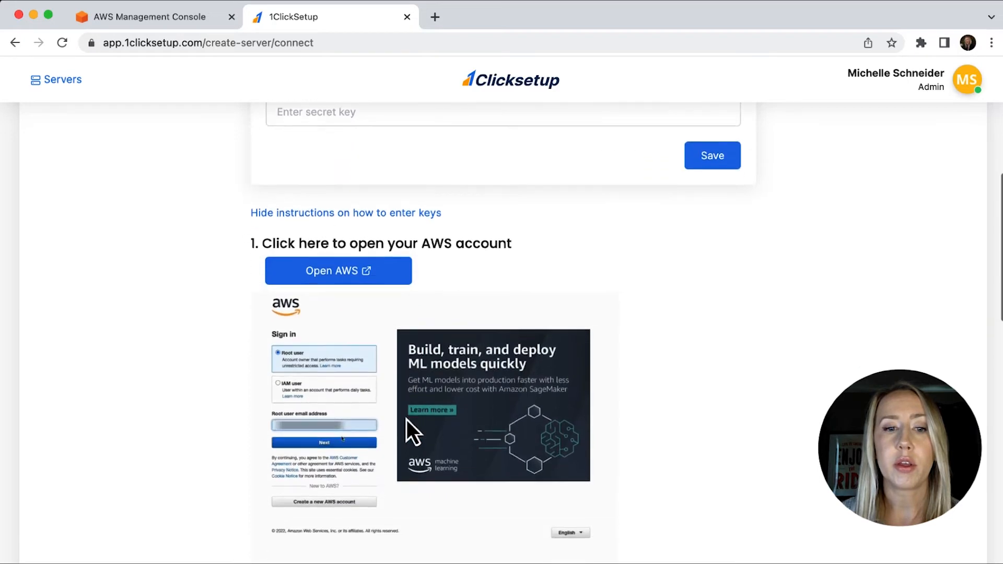
{"action": "scroll", "scroll_direction": "down", "scroll_amount": 3}
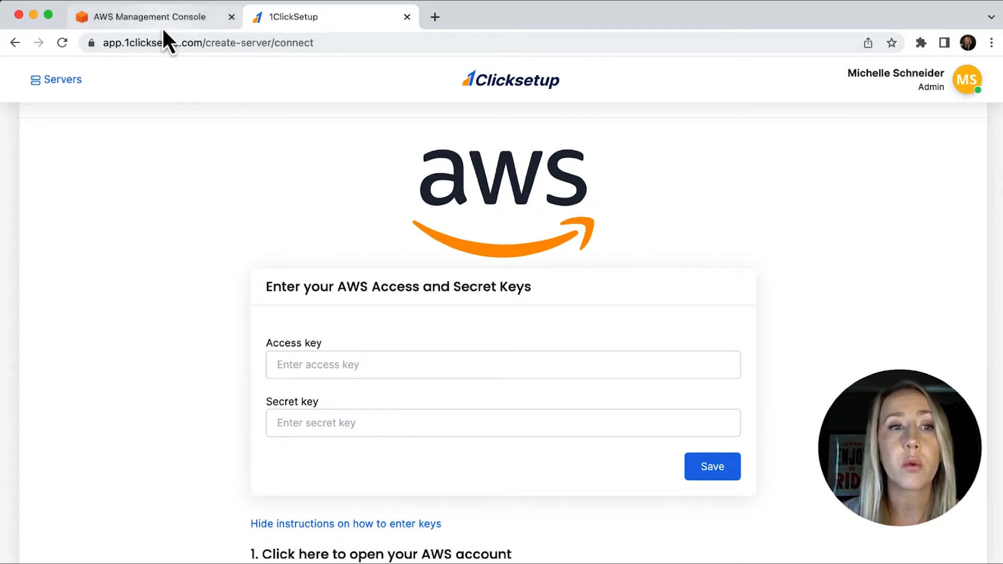
Step: Go to Security credentials > IAM Users in the AWS console and start adding a user
{"action": "left_click", "coordinate": [150, 17]}
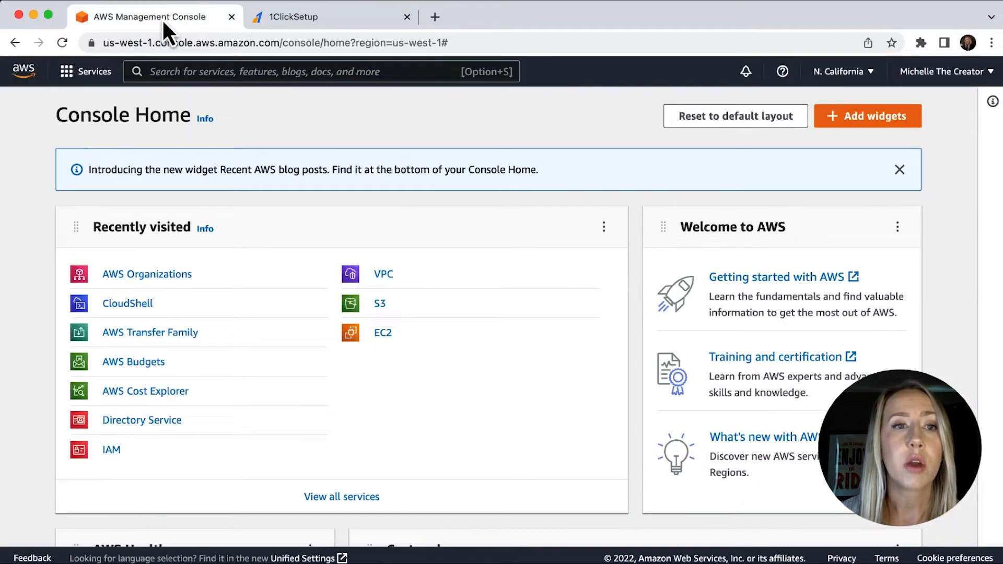
{"action": "mouse_move", "coordinate": [262, 163]}
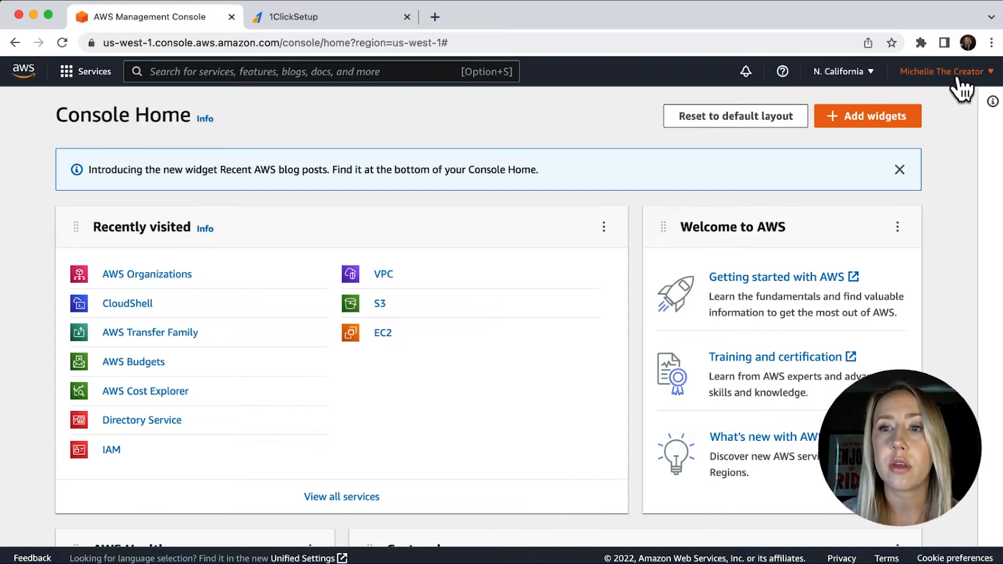
{"action": "left_click", "coordinate": [943, 71]}
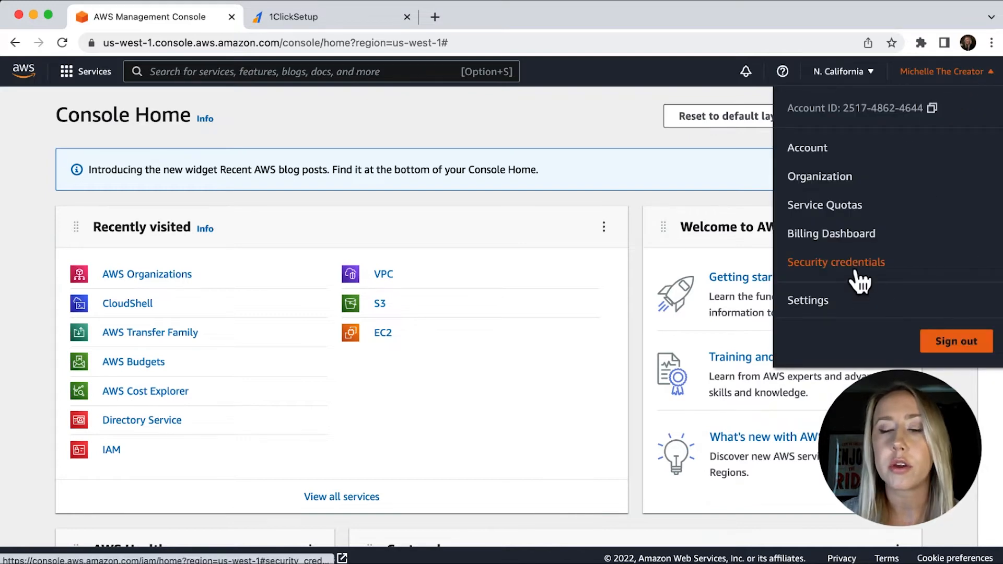
{"action": "left_click", "coordinate": [836, 261]}
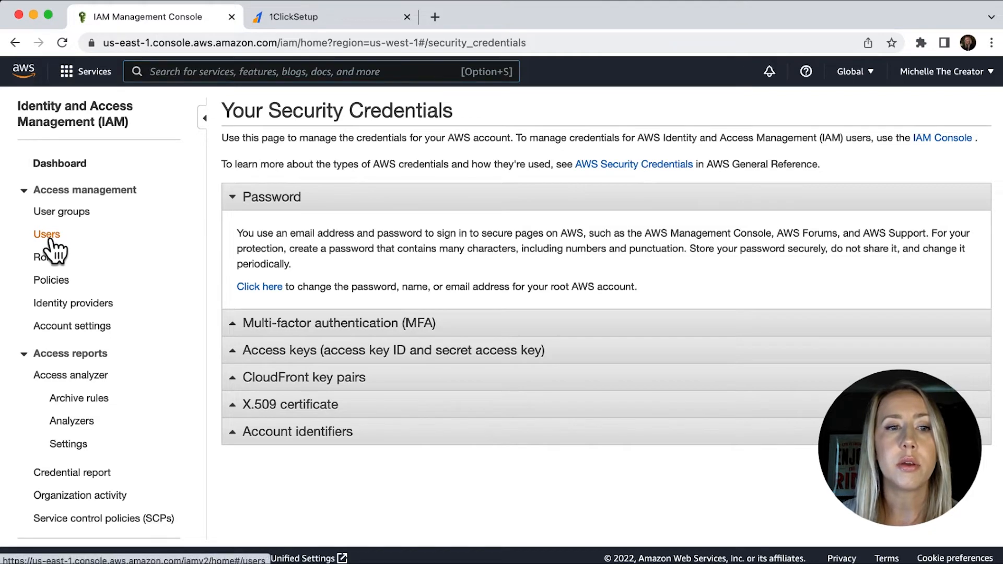
{"action": "left_click", "coordinate": [47, 235]}
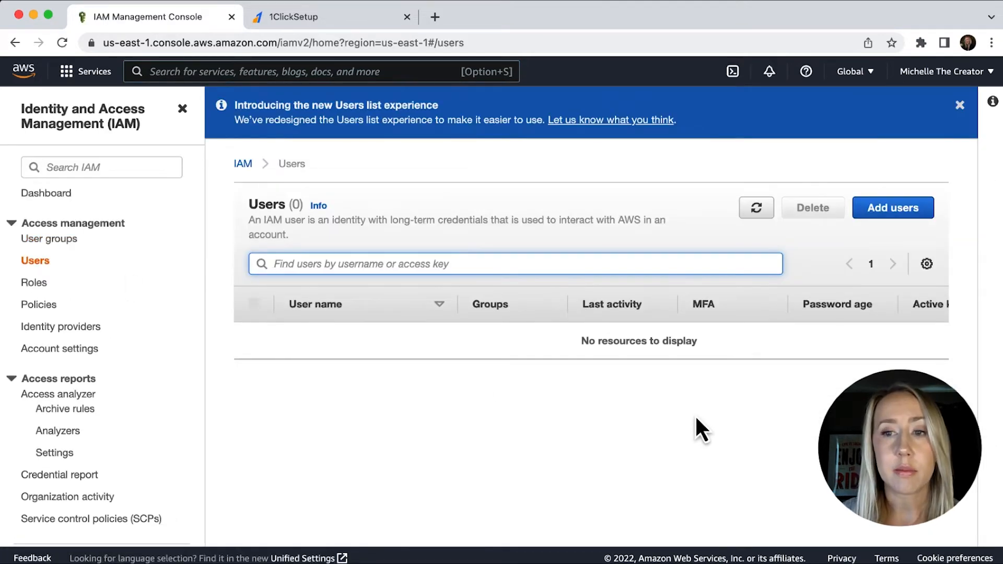
{"action": "left_click", "coordinate": [960, 105]}
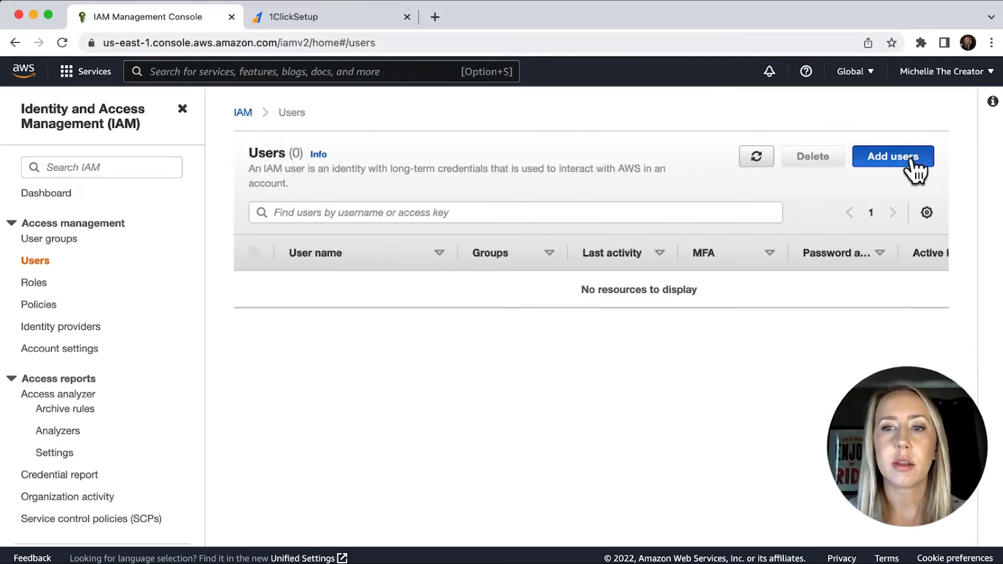
{"action": "left_click", "coordinate": [891, 156]}
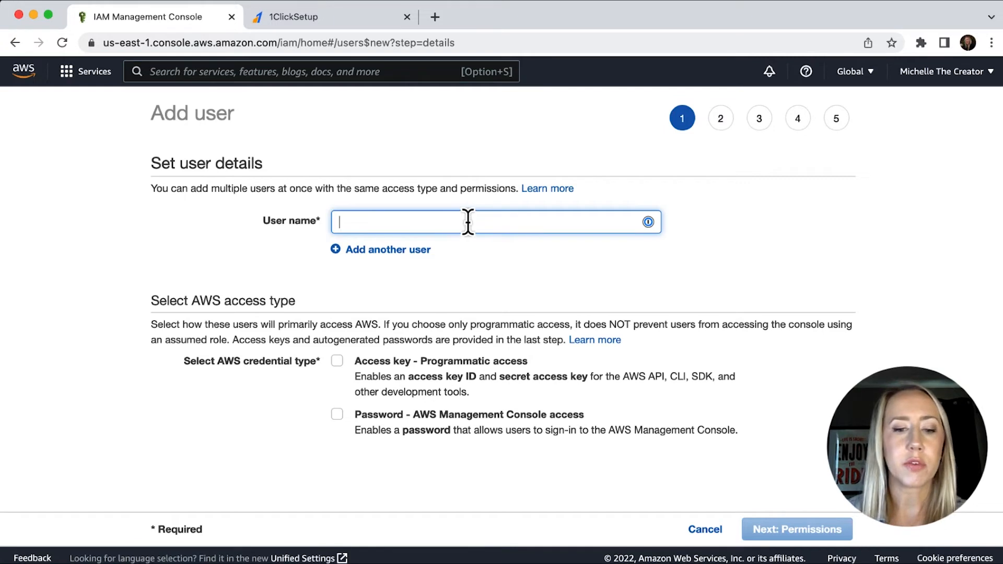
Step: Name the user 'michelletest' with Programmatic access and move to permissions
{"action": "type", "text": "michelle"}
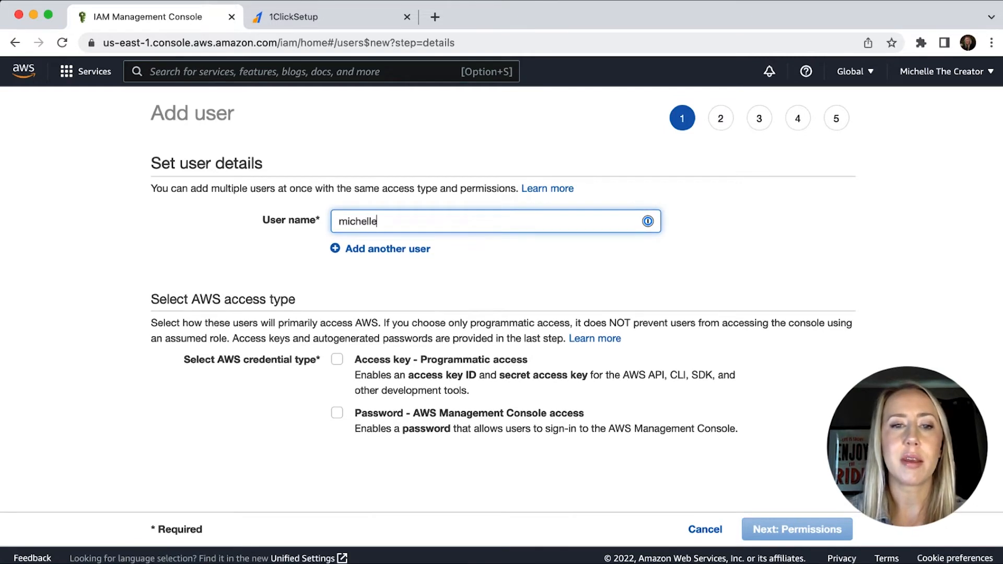
{"action": "type", "text": "test"}
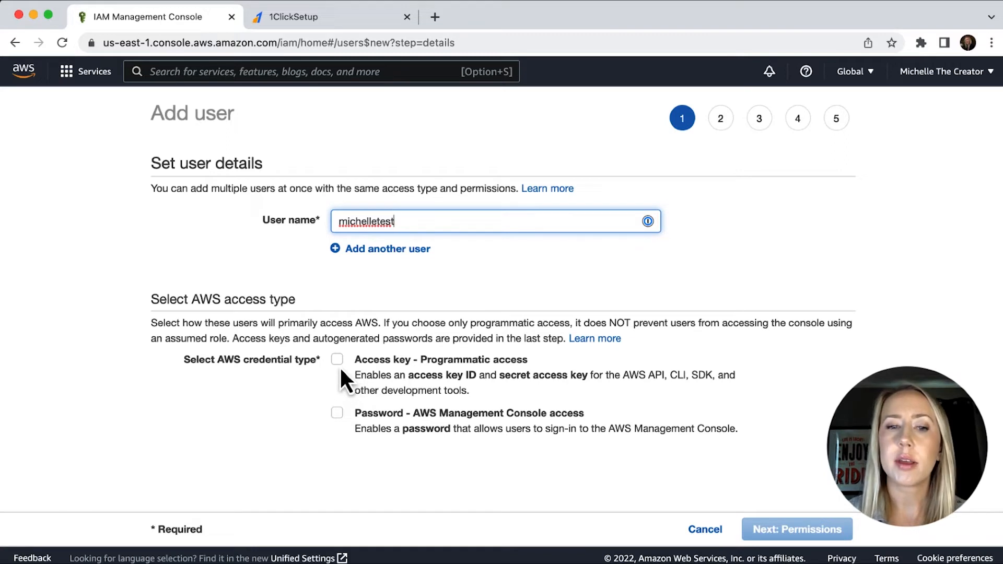
{"action": "left_click", "coordinate": [338, 360]}
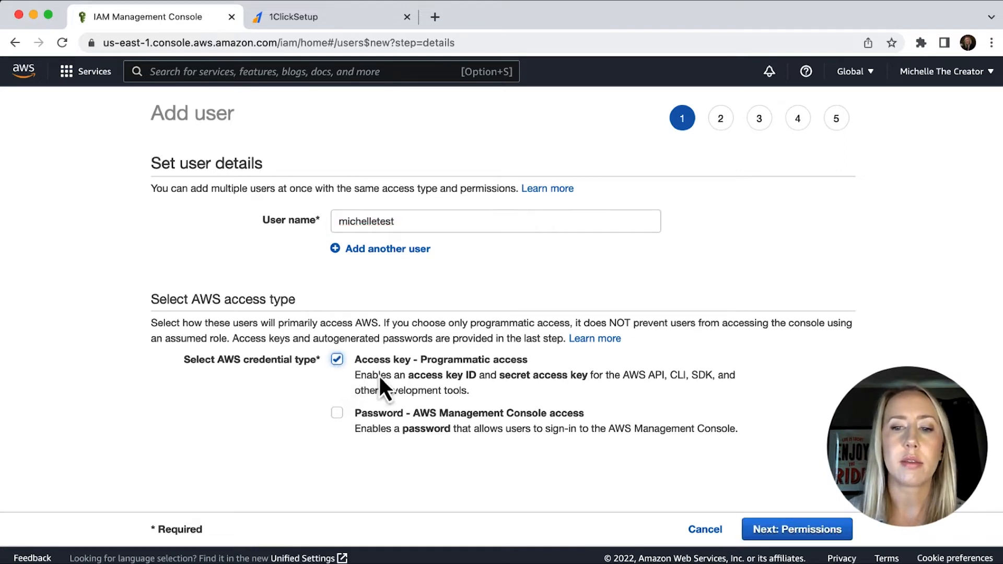
{"action": "left_click", "coordinate": [797, 529]}
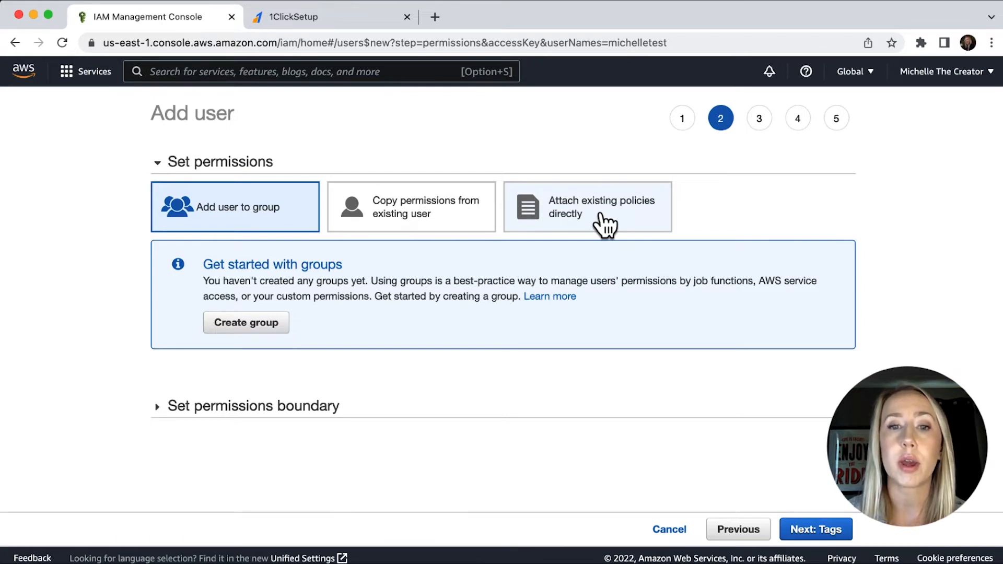
Step: Attach the AmazonEC2FullAccess policy directly, skip tags and create the user
{"action": "left_click", "coordinate": [586, 207]}
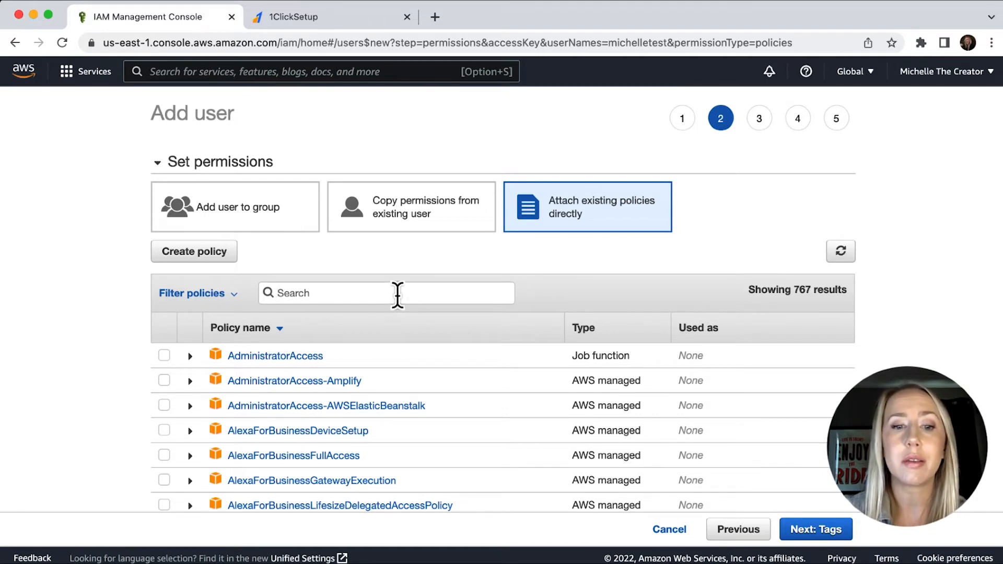
{"action": "type", "text": "amazonec2full"}
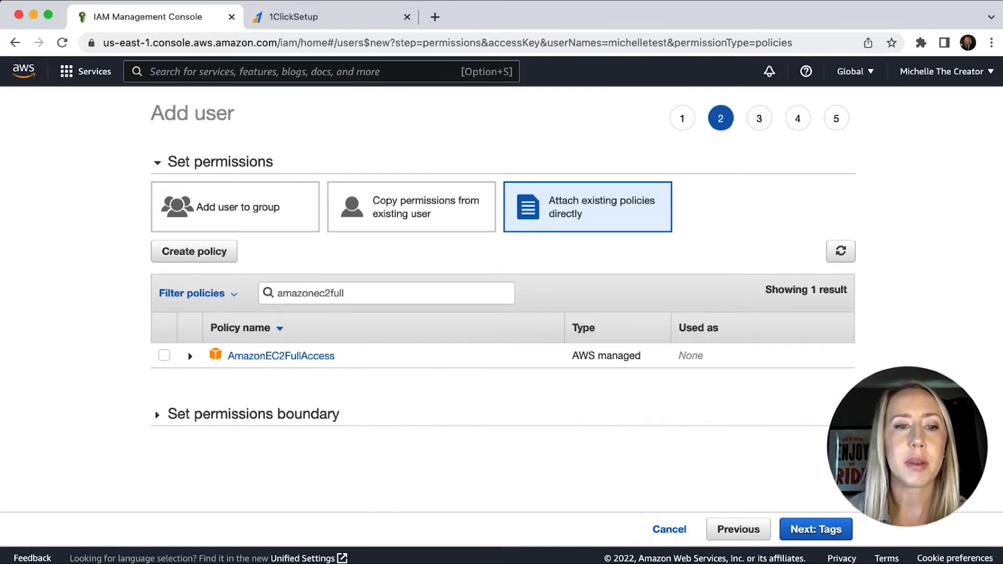
{"action": "left_click", "coordinate": [164, 355]}
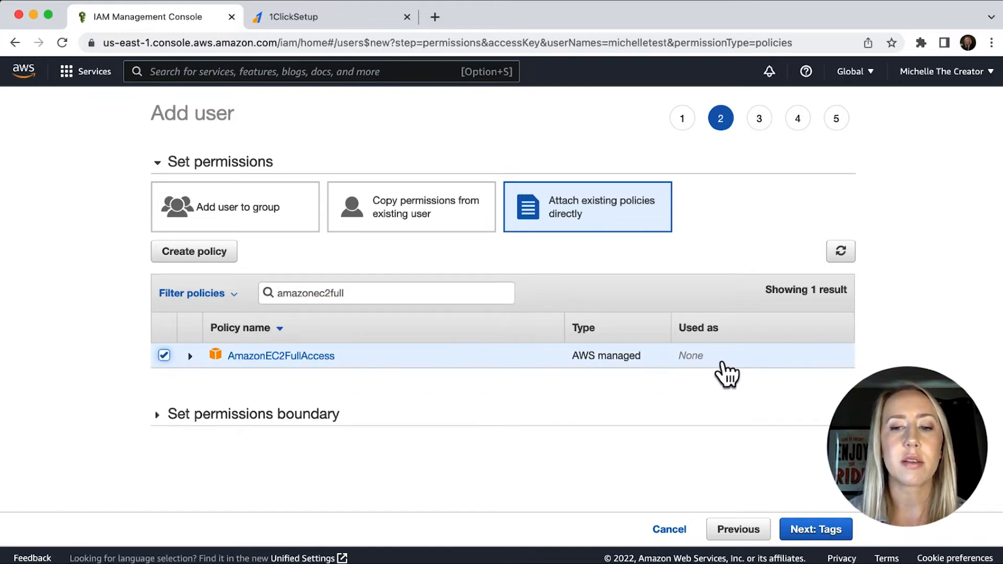
{"action": "left_click", "coordinate": [815, 529]}
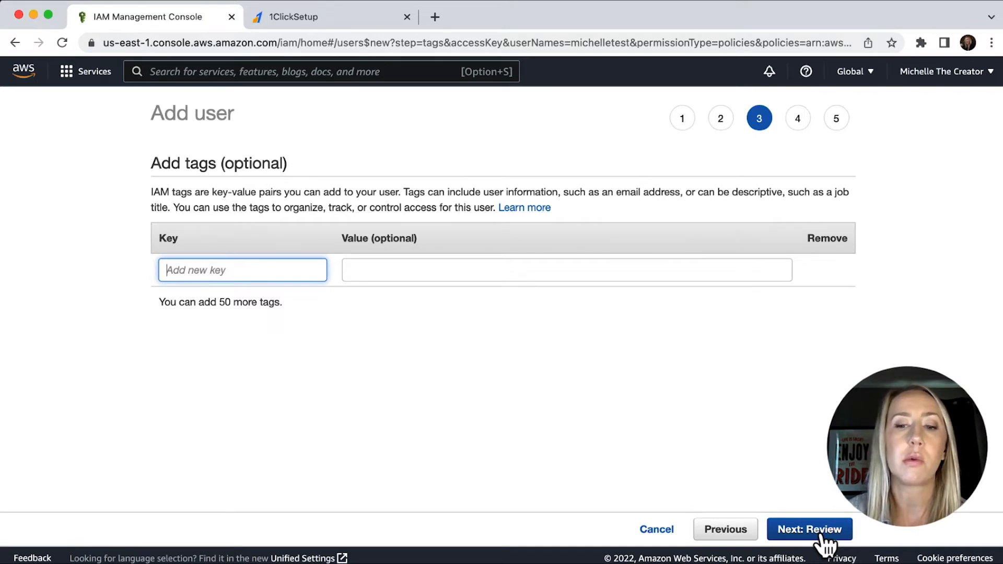
{"action": "left_click", "coordinate": [809, 529]}
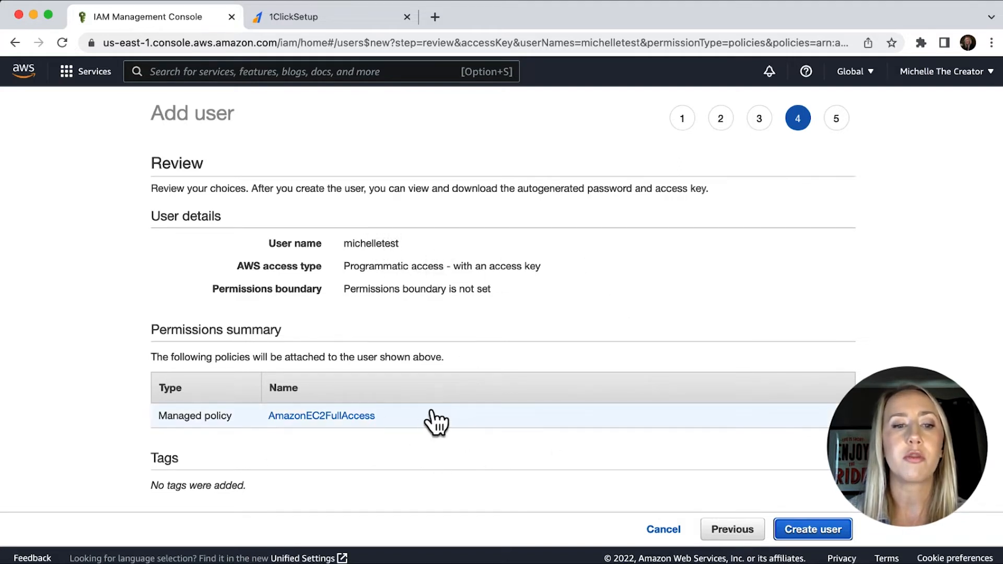
{"action": "left_click", "coordinate": [813, 529]}
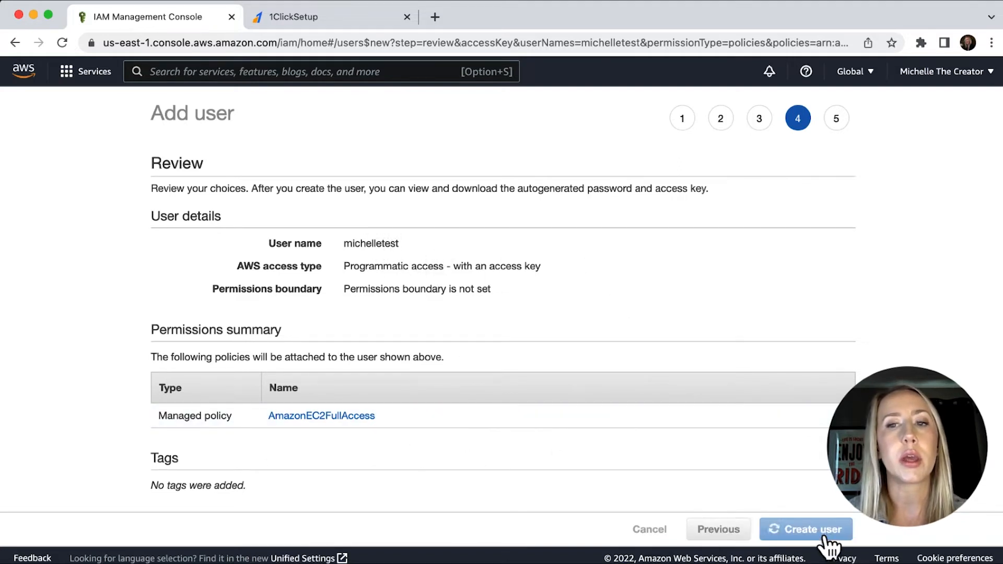
Step: Finish creating the IAM user and download its access keys as a .csv file
{"action": "left_click", "coordinate": [805, 528]}
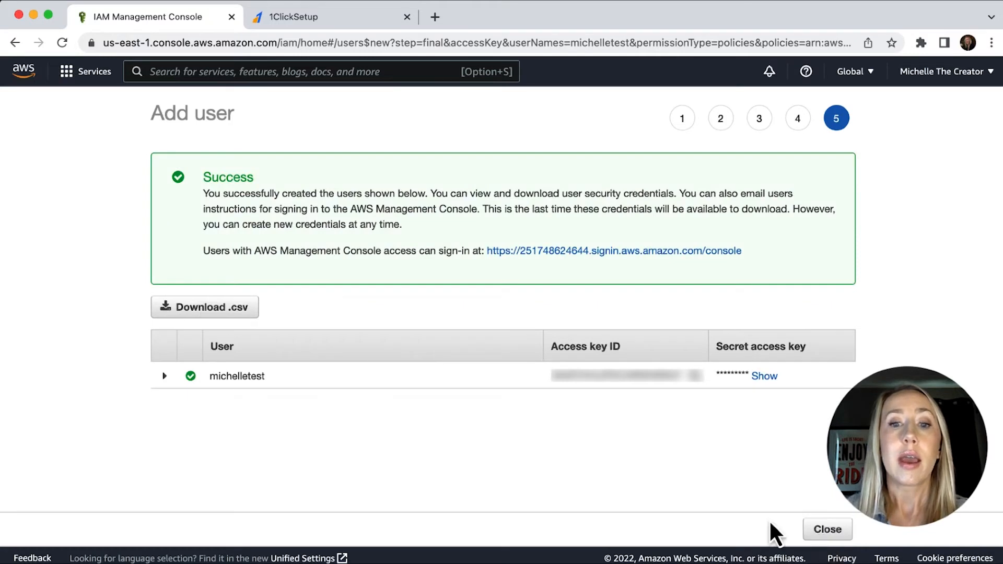
{"action": "mouse_move", "coordinate": [722, 509]}
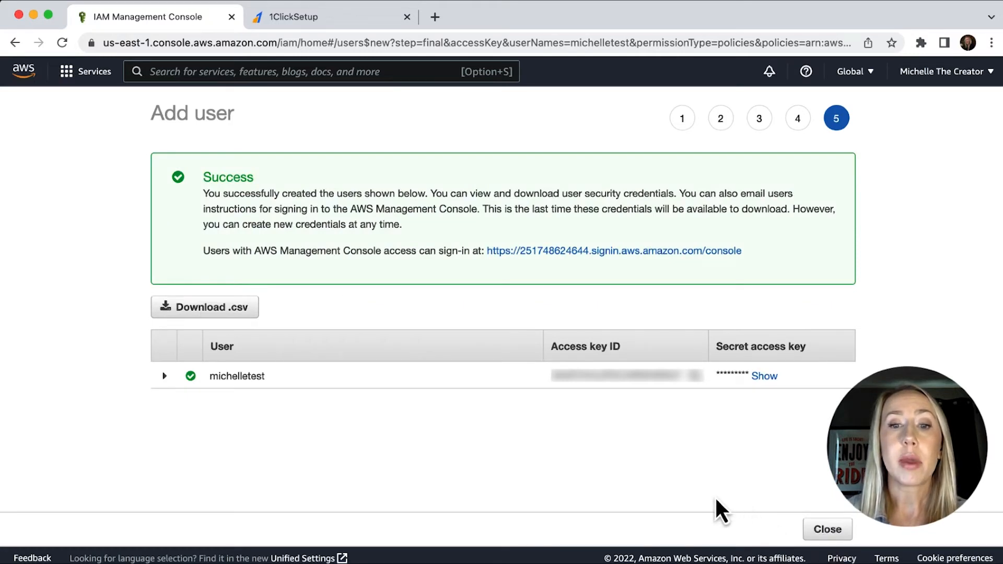
{"action": "mouse_move", "coordinate": [620, 499]}
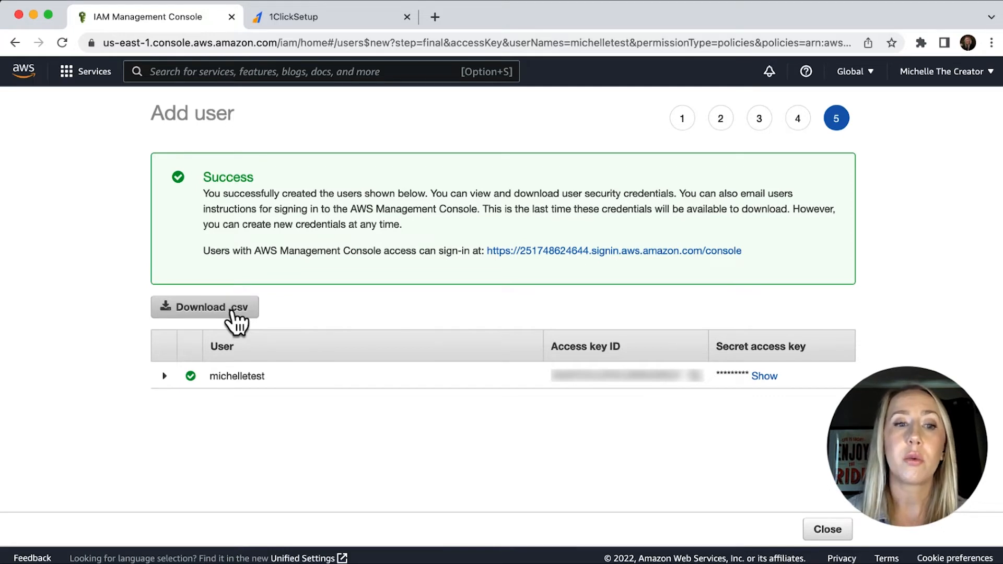
{"action": "left_click", "coordinate": [204, 308]}
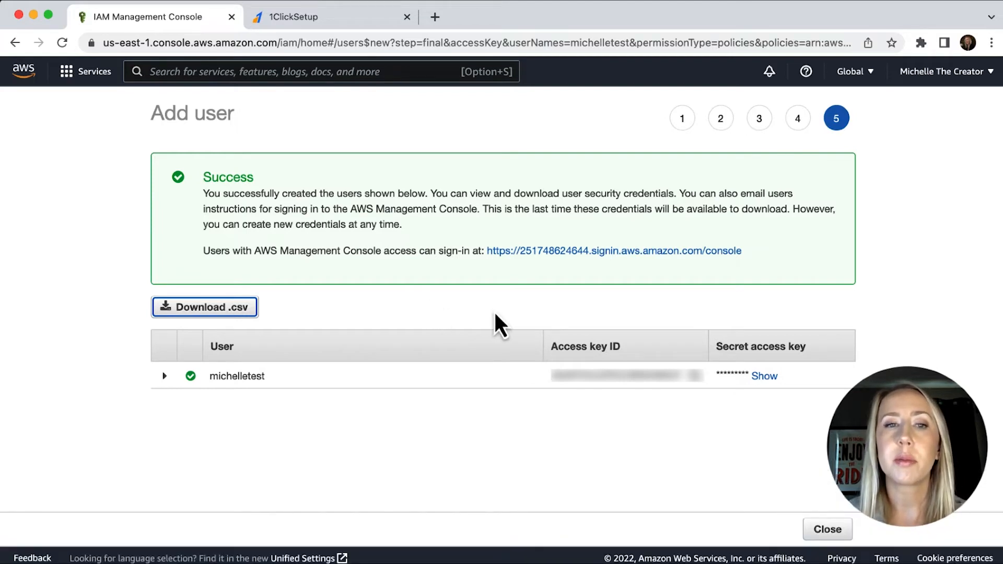
Step: Save the access and secret keys in 1ClickSetup and move down to the server options
{"action": "left_click", "coordinate": [331, 16]}
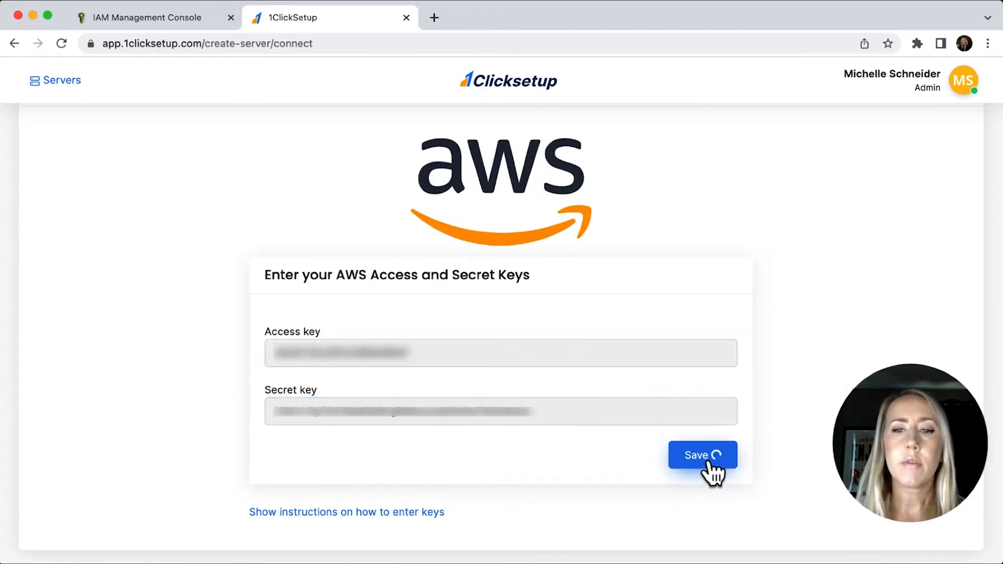
{"action": "left_click", "coordinate": [702, 454]}
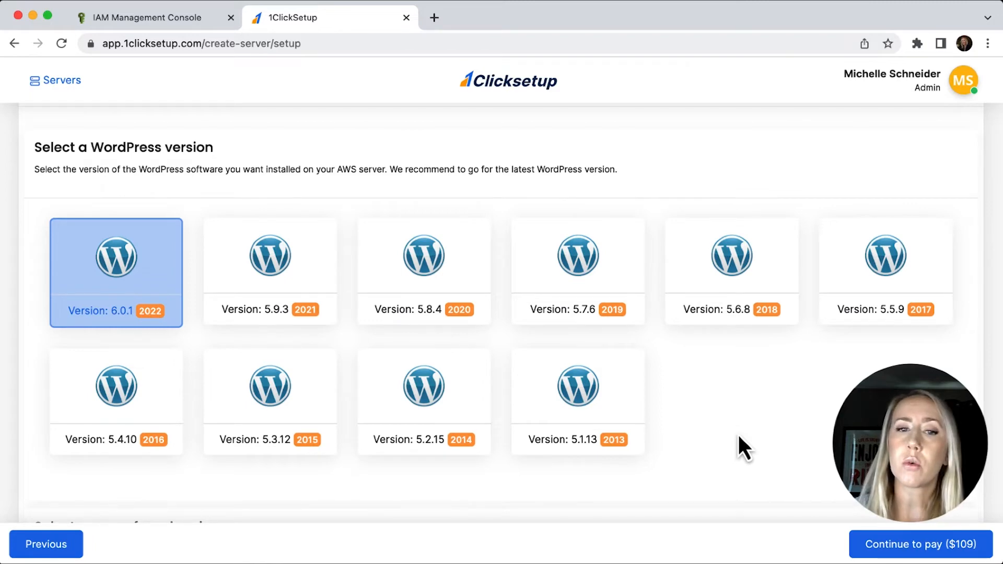
{"action": "mouse_move", "coordinate": [762, 441]}
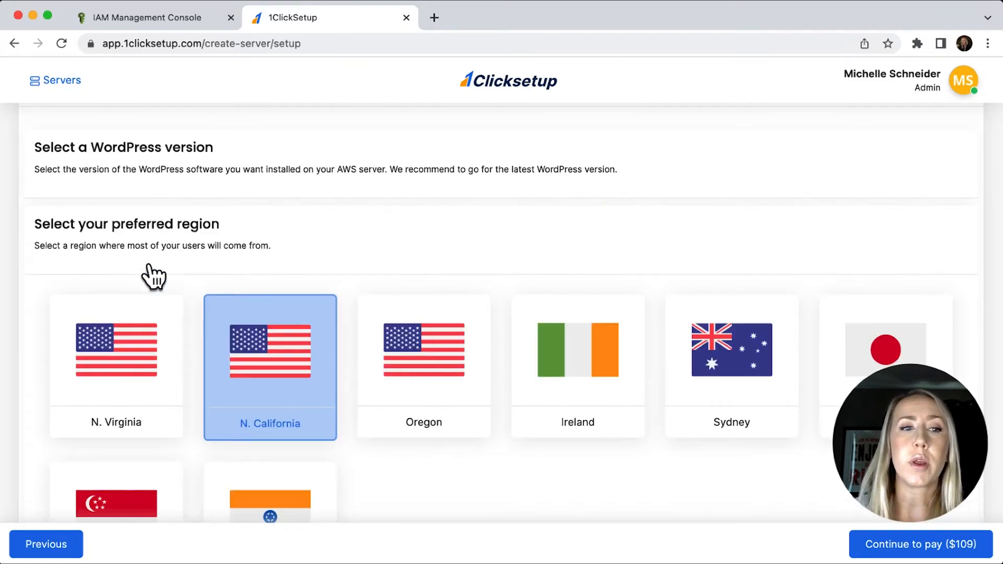
{"action": "mouse_move", "coordinate": [153, 249]}
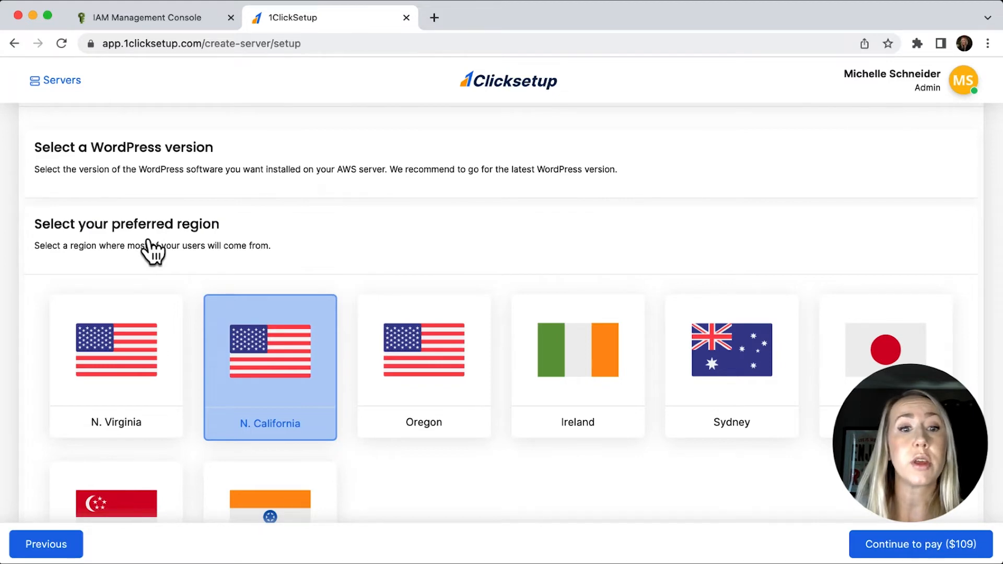
{"action": "scroll", "scroll_direction": "down", "scroll_amount": 3}
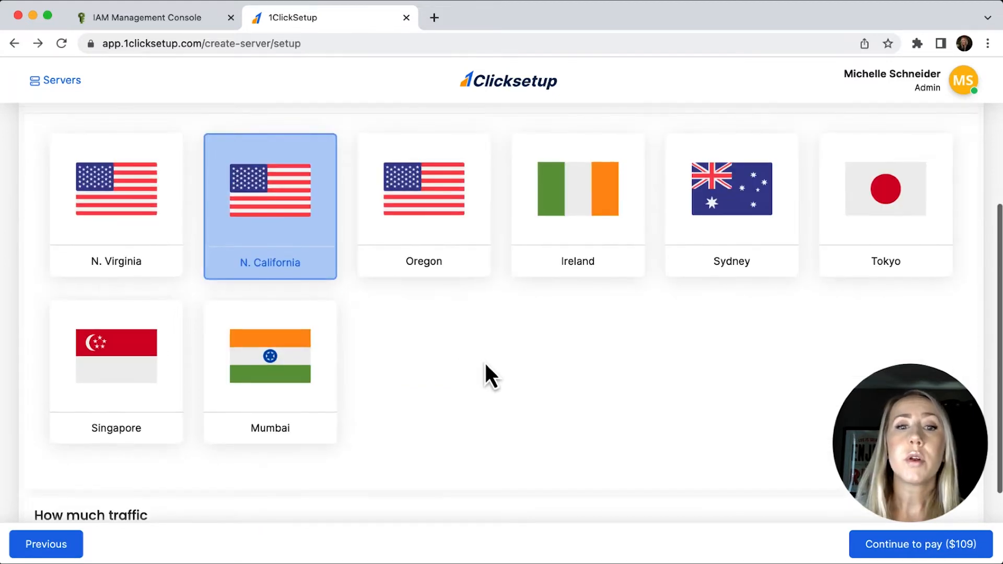
{"action": "scroll", "scroll_direction": "down", "scroll_amount": 3}
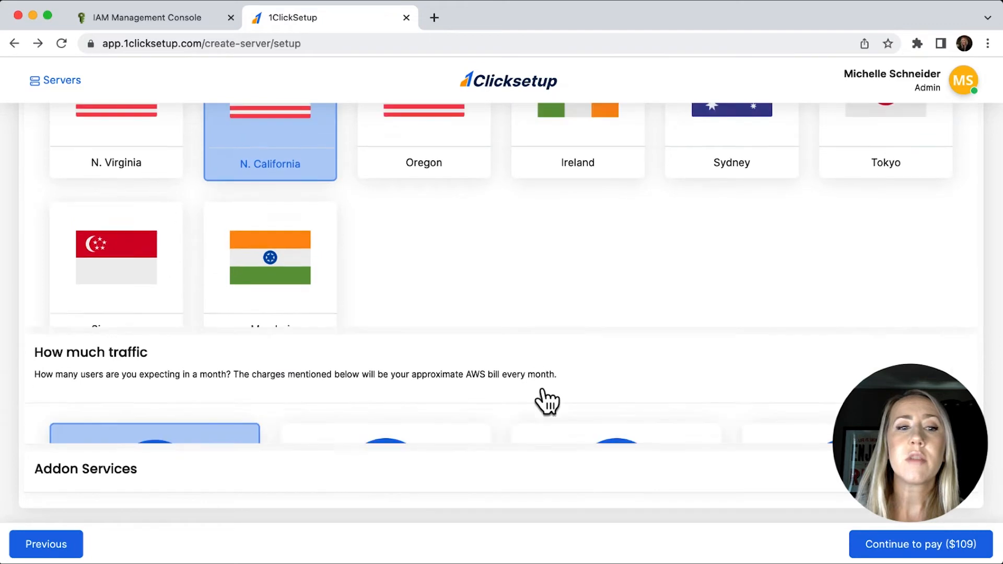
{"action": "scroll", "scroll_direction": "down", "scroll_amount": 3}
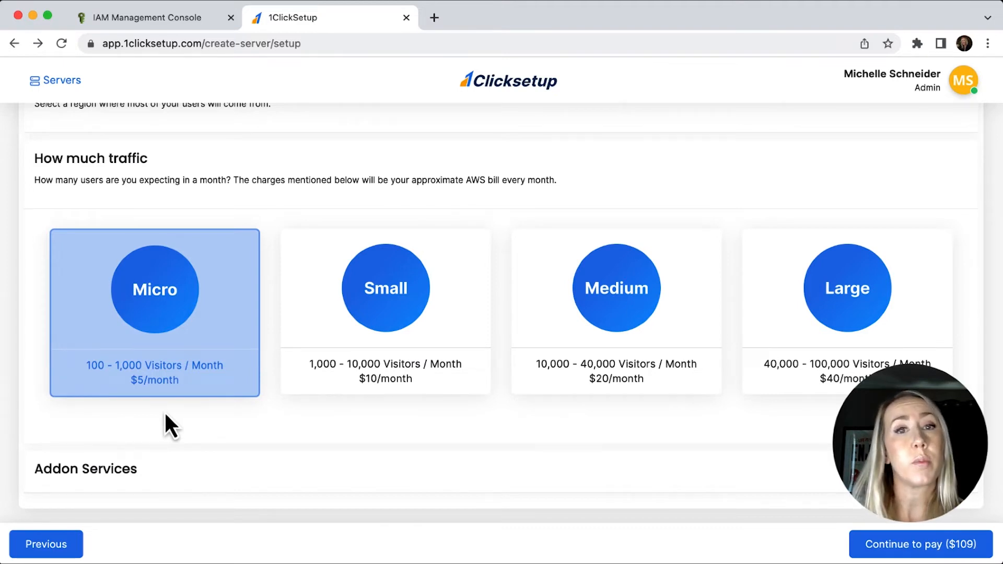
{"action": "mouse_move", "coordinate": [241, 323]}
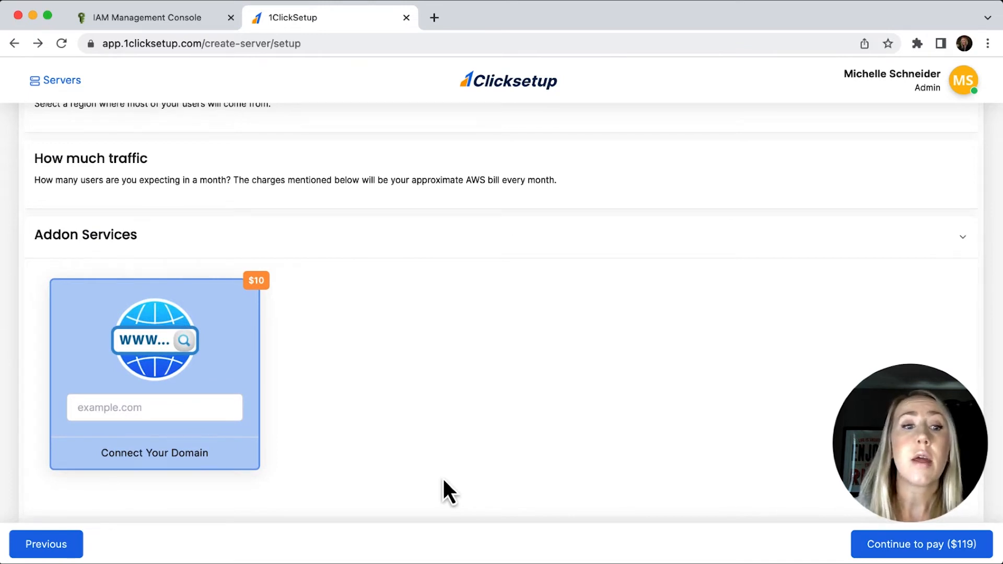
{"action": "mouse_move", "coordinate": [256, 432]}
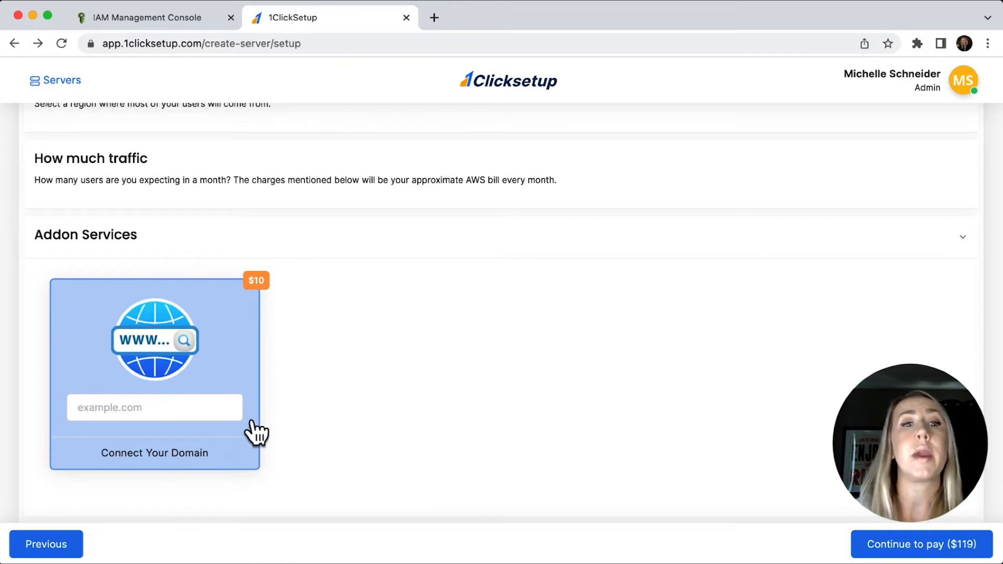
{"action": "mouse_move", "coordinate": [285, 309]}
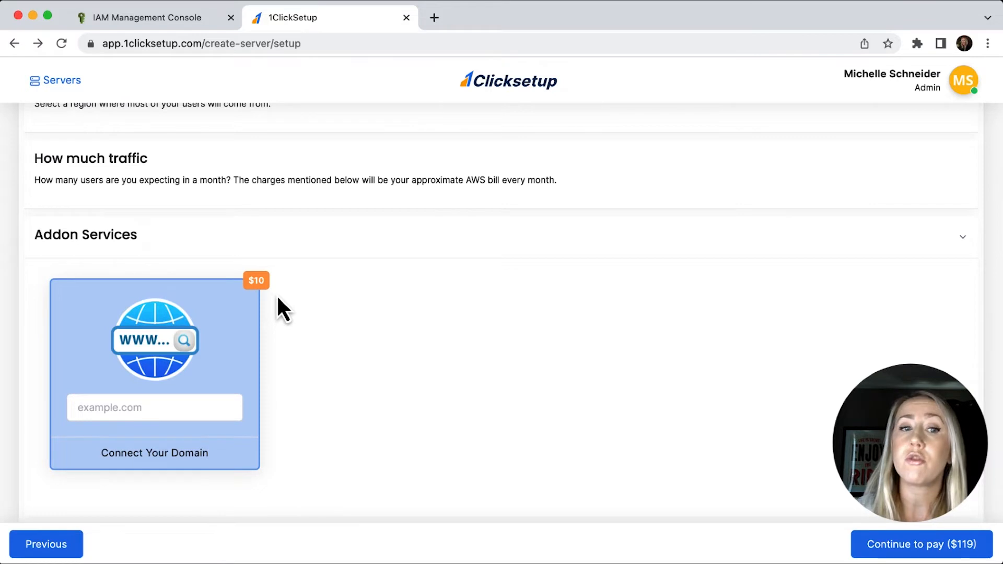
Step: Connect the domain createsomestuff.com with SSL enabled
{"action": "type", "text": "createsomestuff.com"}
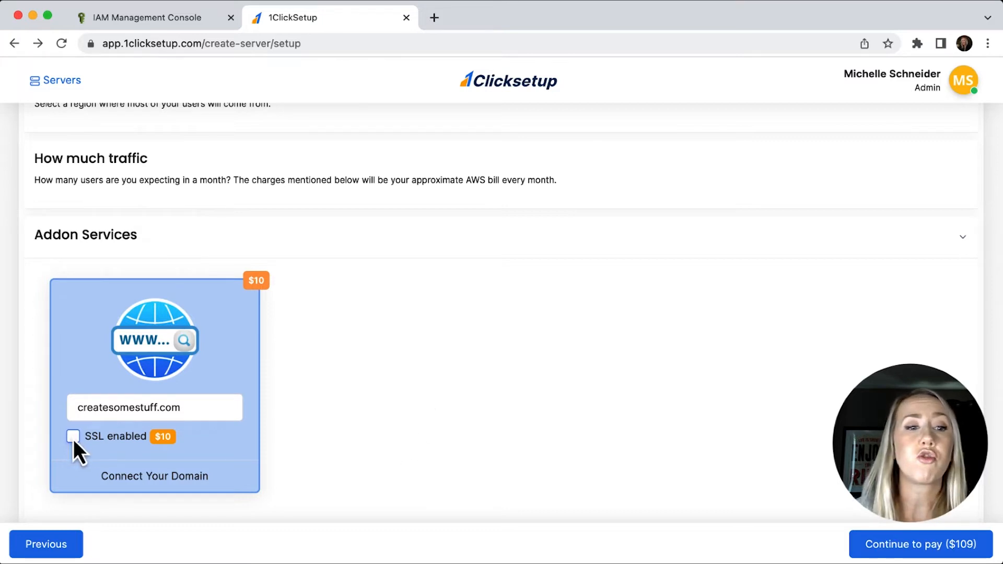
{"action": "left_click", "coordinate": [73, 437]}
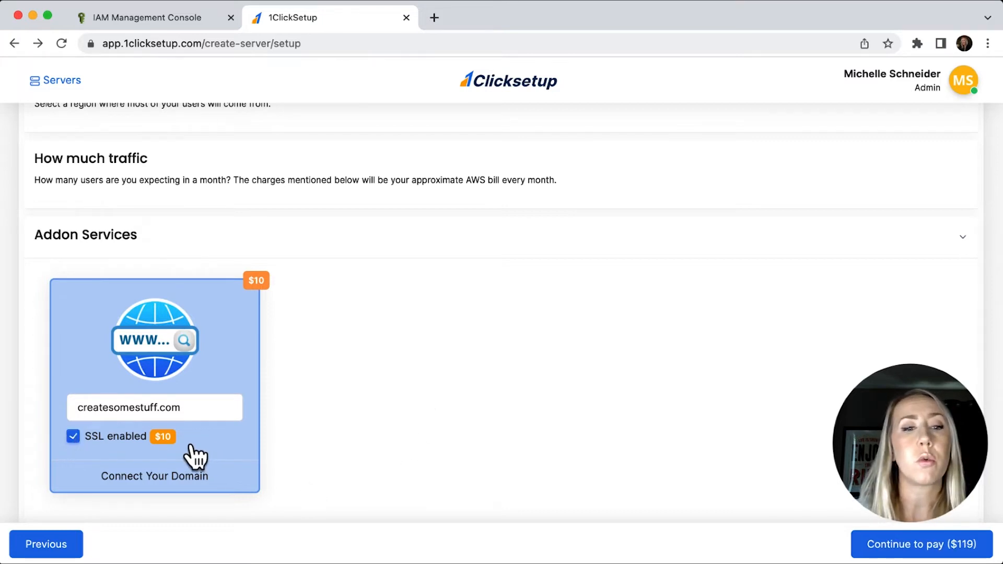
{"action": "mouse_move", "coordinate": [214, 454]}
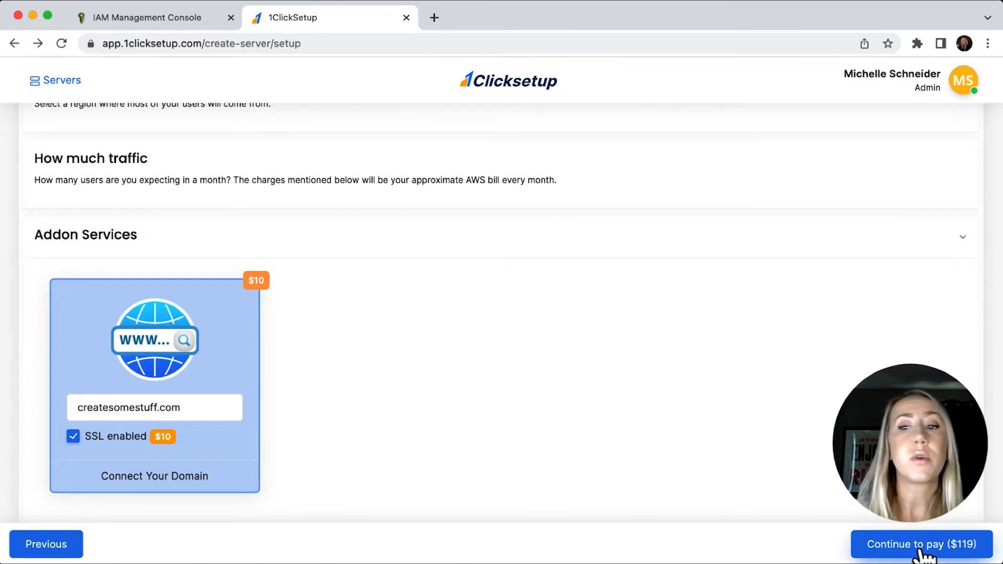
Step: Continue to Stripe Checkout to pay $119 for the server
{"action": "left_click", "coordinate": [919, 545]}
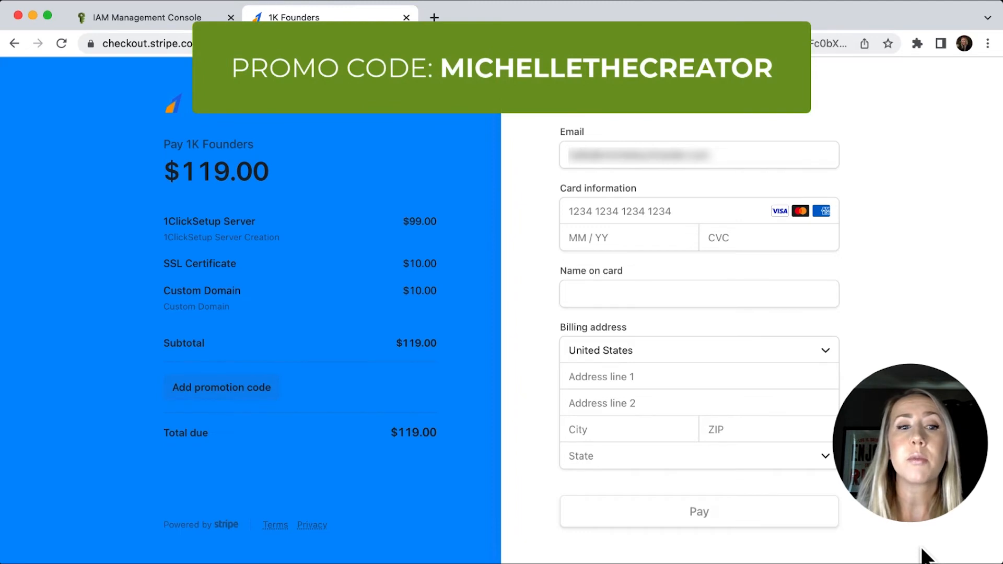
{"action": "mouse_move", "coordinate": [301, 423]}
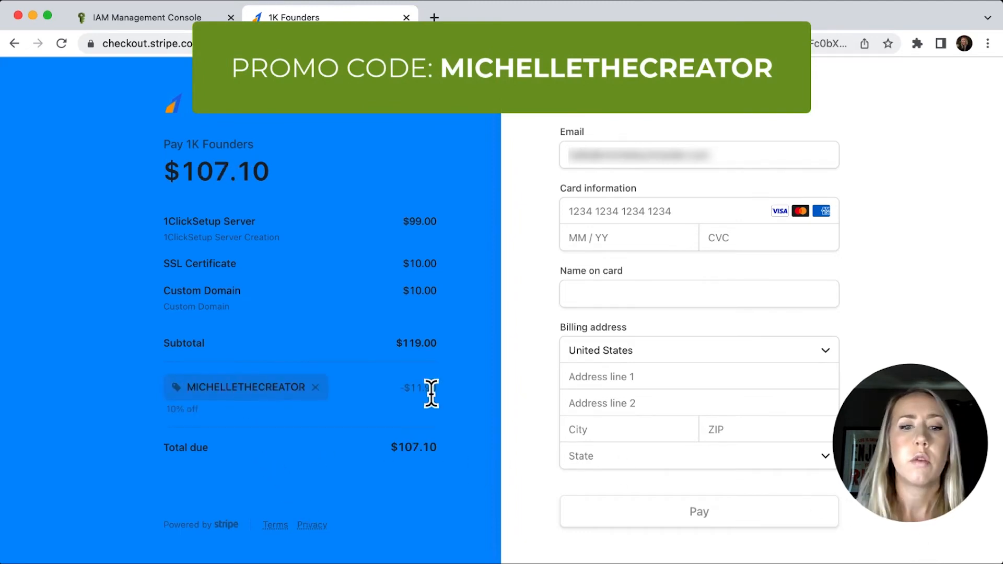
{"action": "mouse_move", "coordinate": [470, 425]}
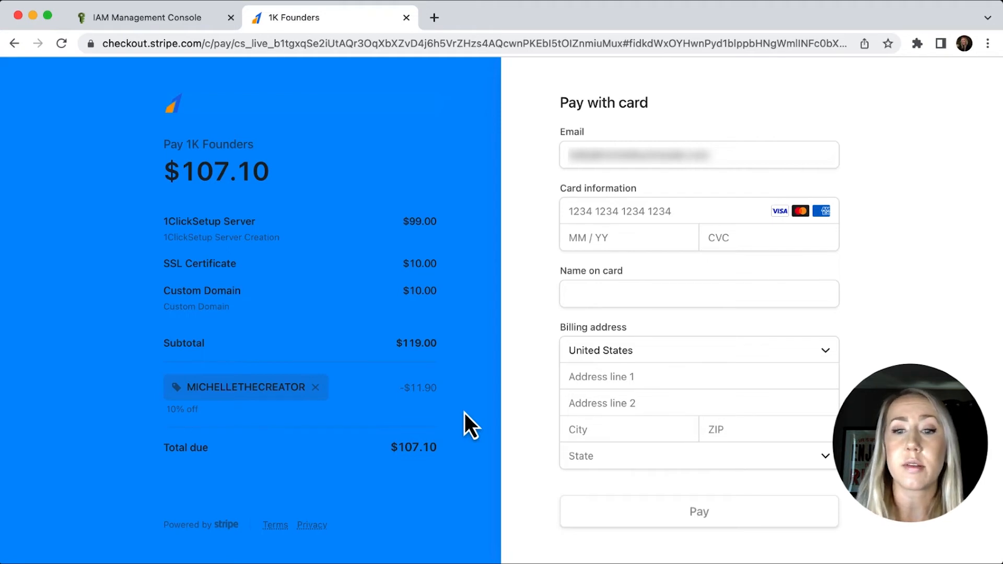
Step: Complete payment and refresh until the server card shows its ID and IP 3.101.130.130
{"action": "left_click", "coordinate": [699, 511]}
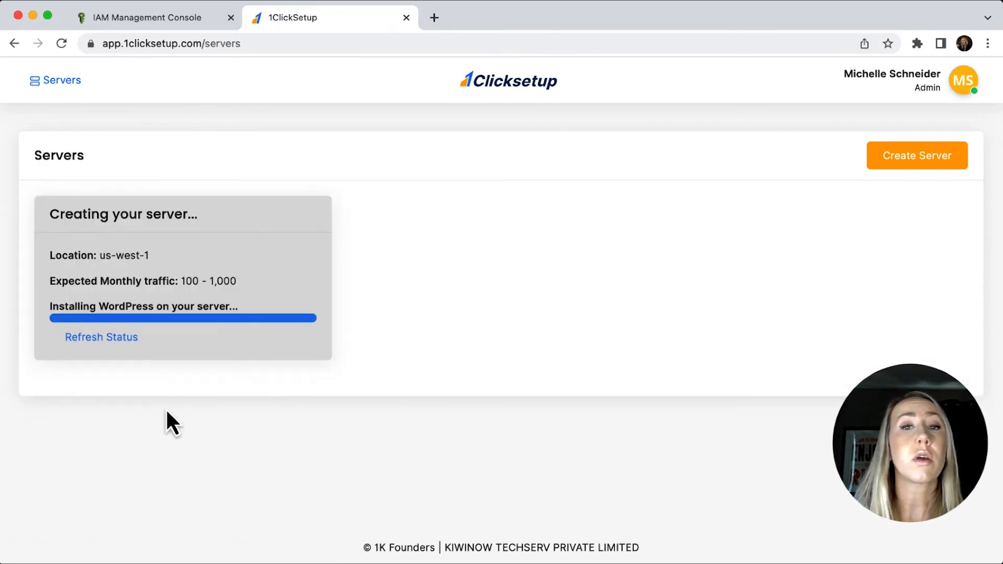
{"action": "mouse_move", "coordinate": [102, 337]}
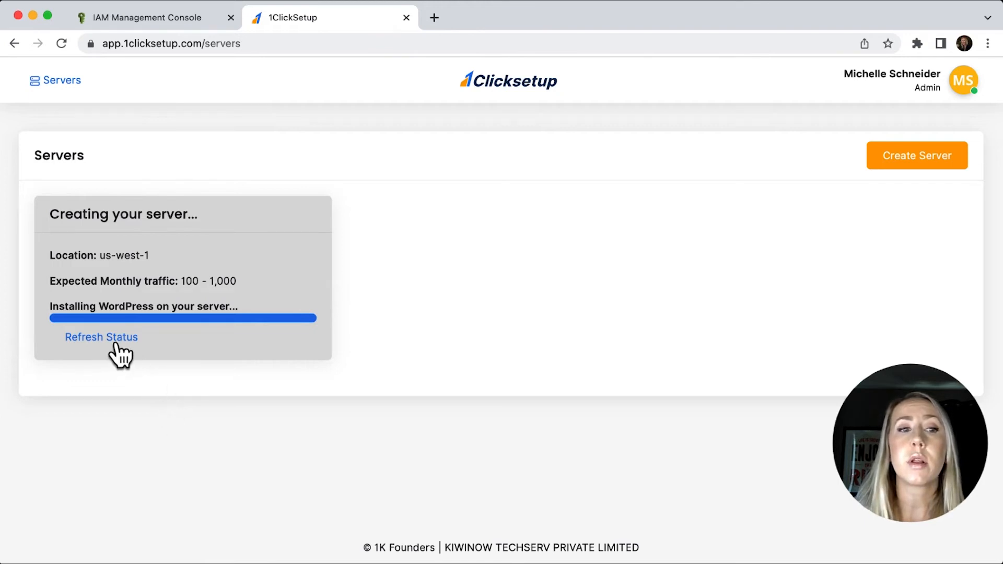
{"action": "left_click", "coordinate": [102, 338]}
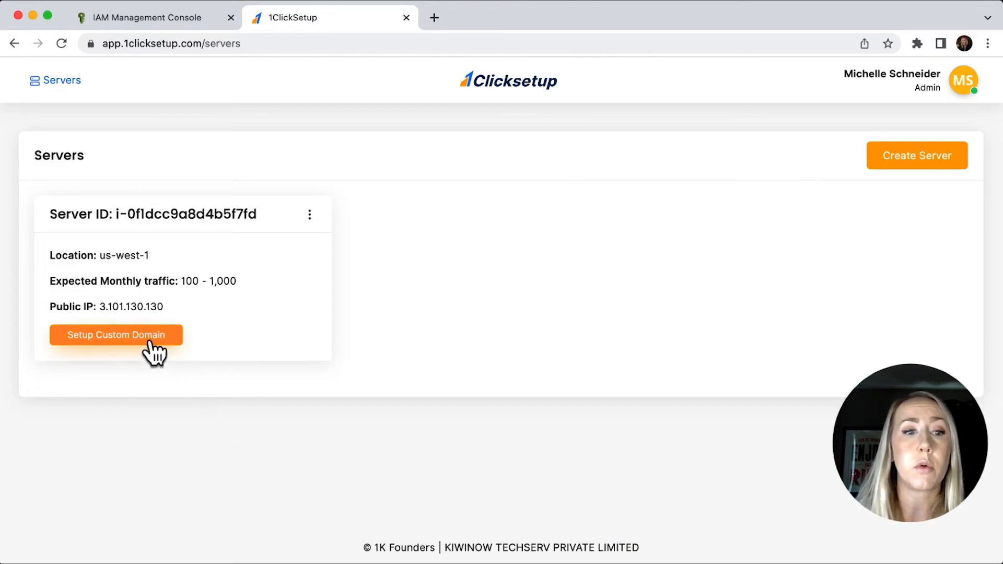
Step: Copy the server IP, verify the custom domain's A record, and start the WordPress setup
{"action": "left_click", "coordinate": [116, 334]}
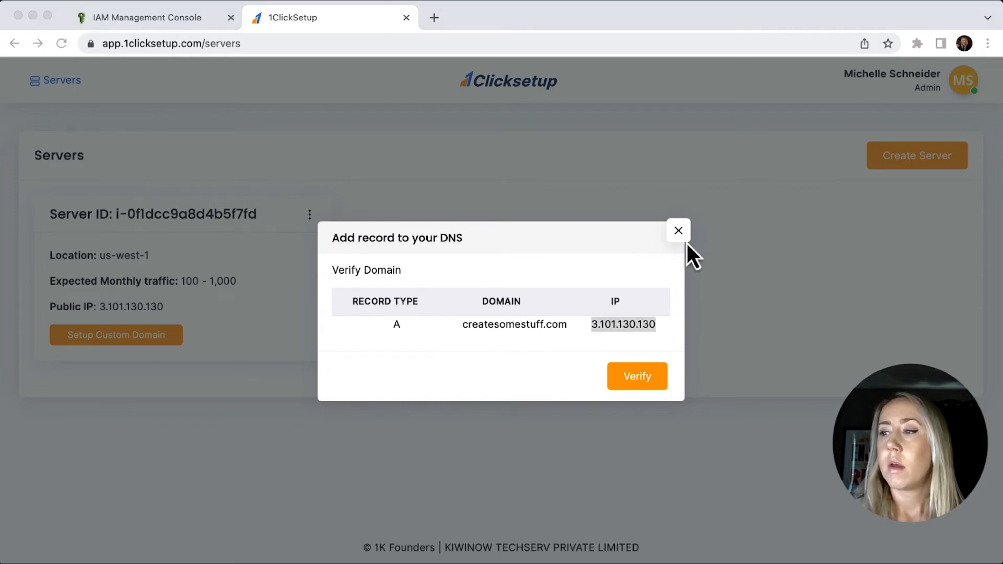
{"action": "double_click", "coordinate": [622, 324]}
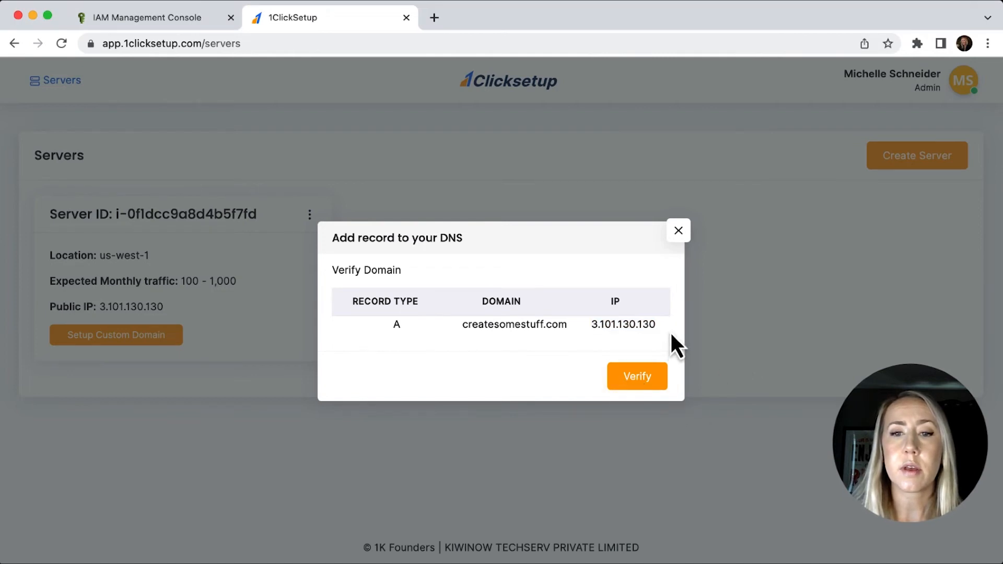
{"action": "left_click", "coordinate": [637, 376]}
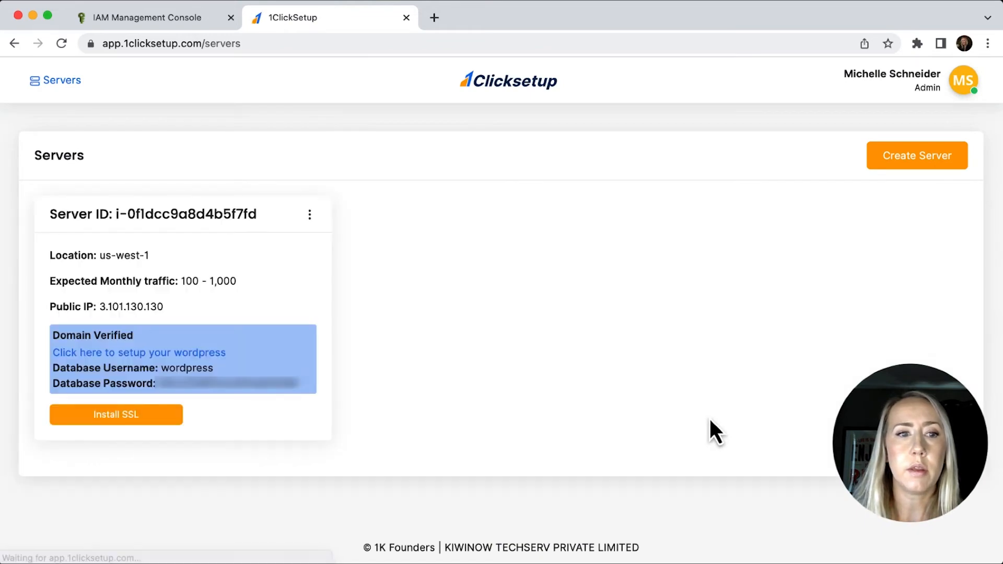
{"action": "left_click", "coordinate": [139, 352]}
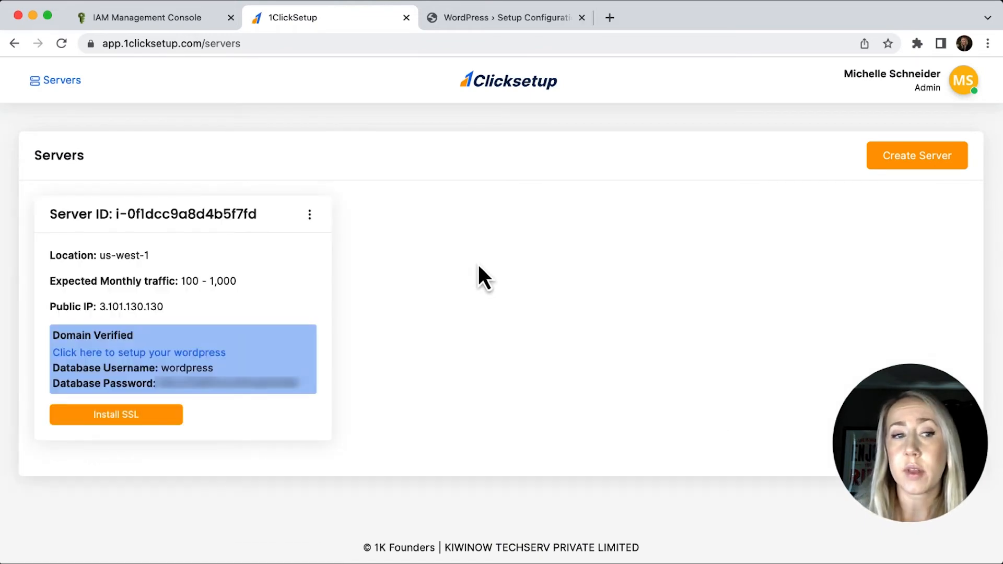
{"action": "mouse_move", "coordinate": [160, 352]}
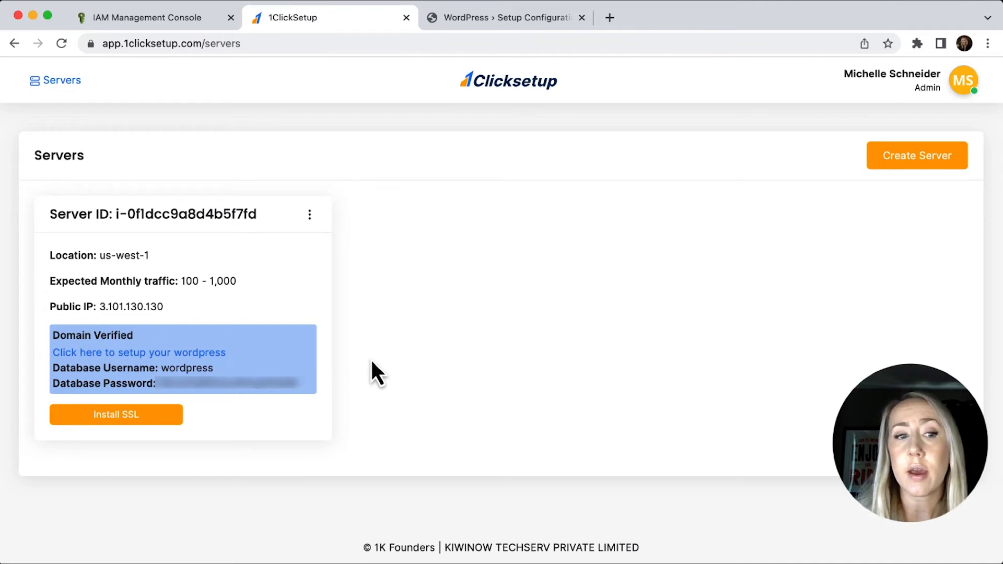
{"action": "mouse_move", "coordinate": [198, 317]}
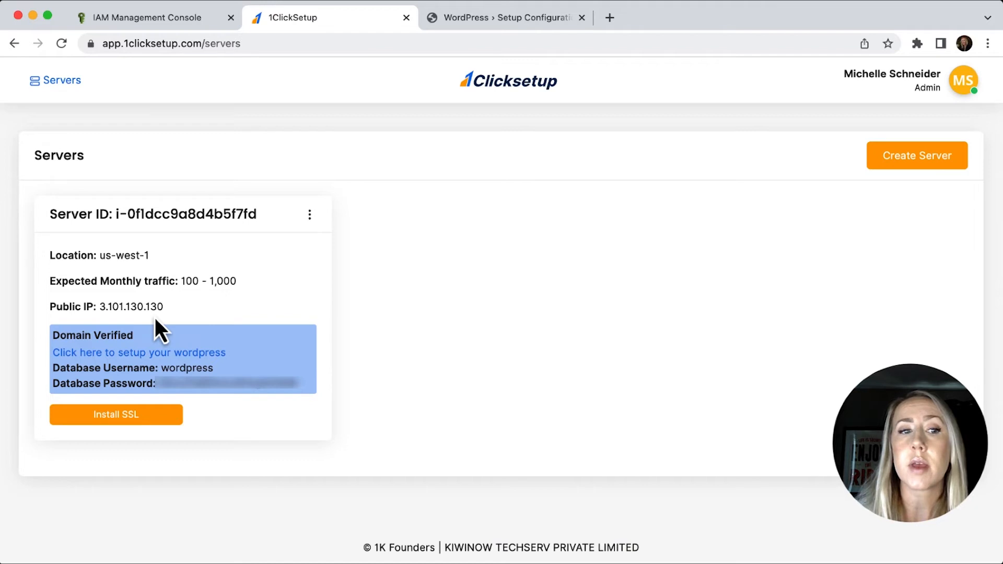
{"action": "mouse_move", "coordinate": [587, 278]}
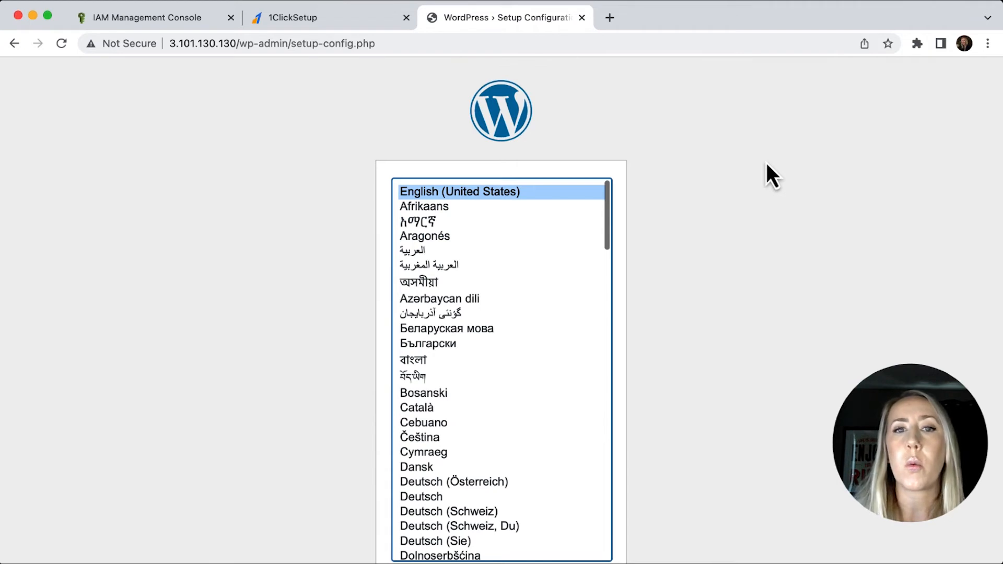
{"action": "mouse_move", "coordinate": [773, 196]}
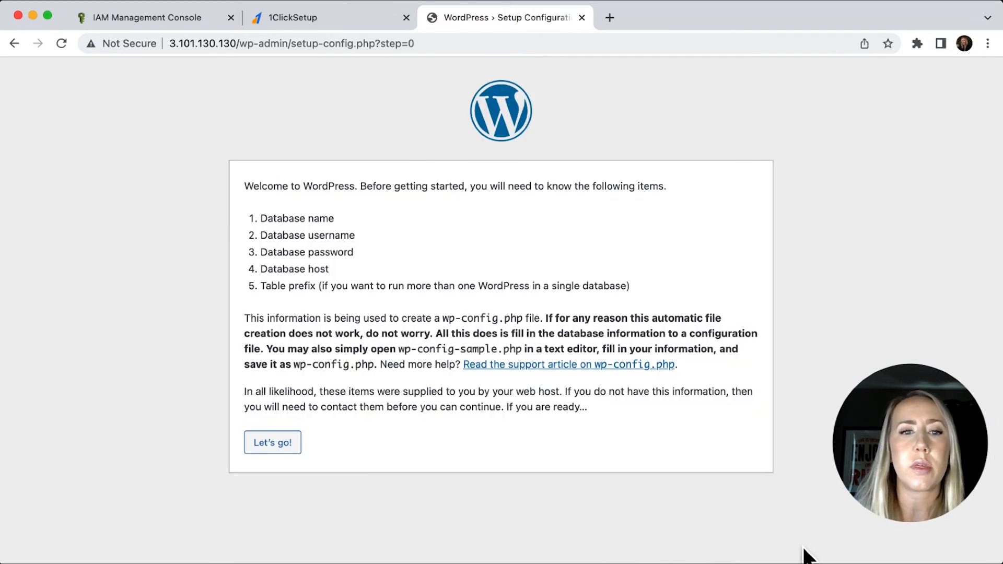
{"action": "mouse_move", "coordinate": [413, 532]}
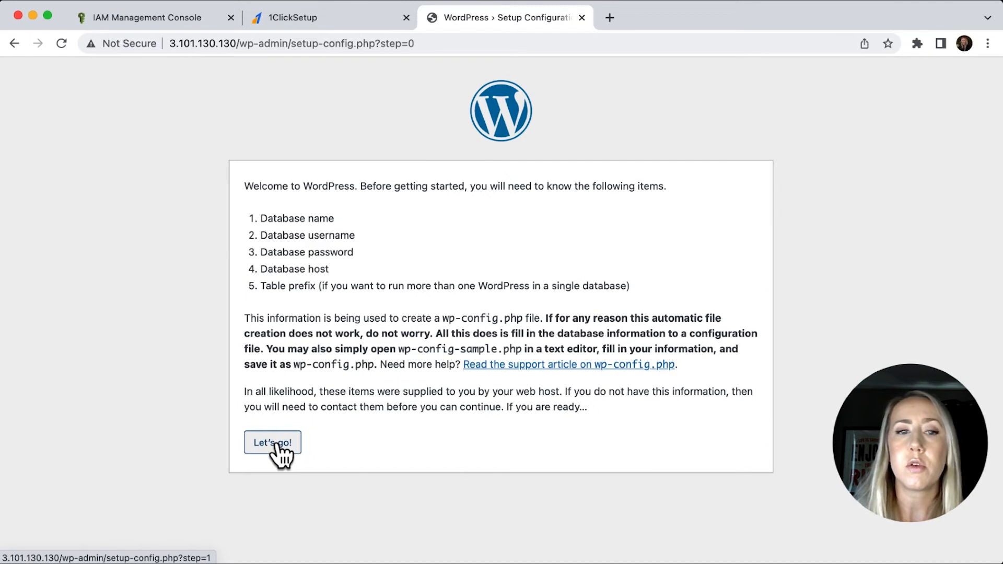
Step: Start database configuration and fill username wordpress with the password from the server card
{"action": "left_click", "coordinate": [272, 442]}
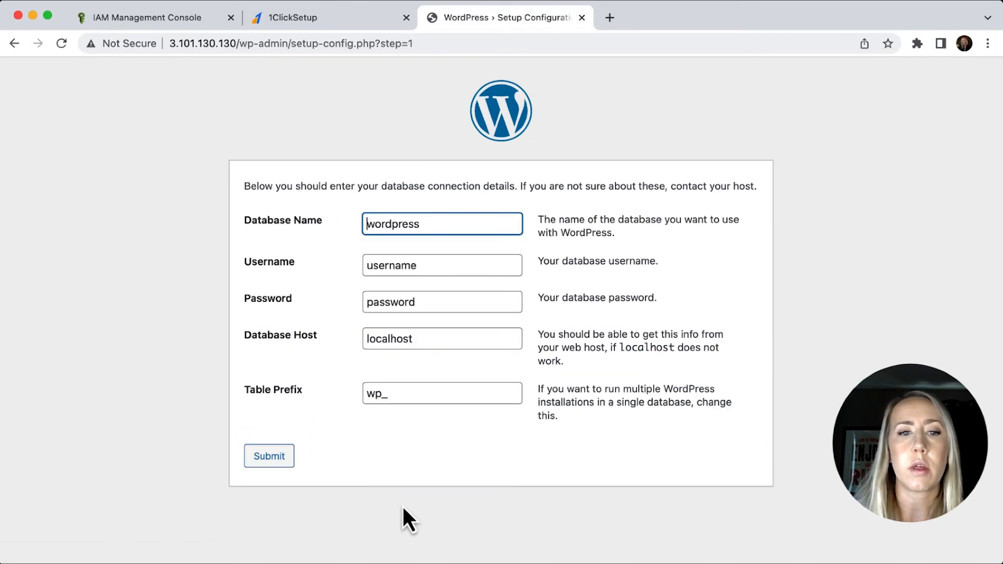
{"action": "mouse_move", "coordinate": [724, 283]}
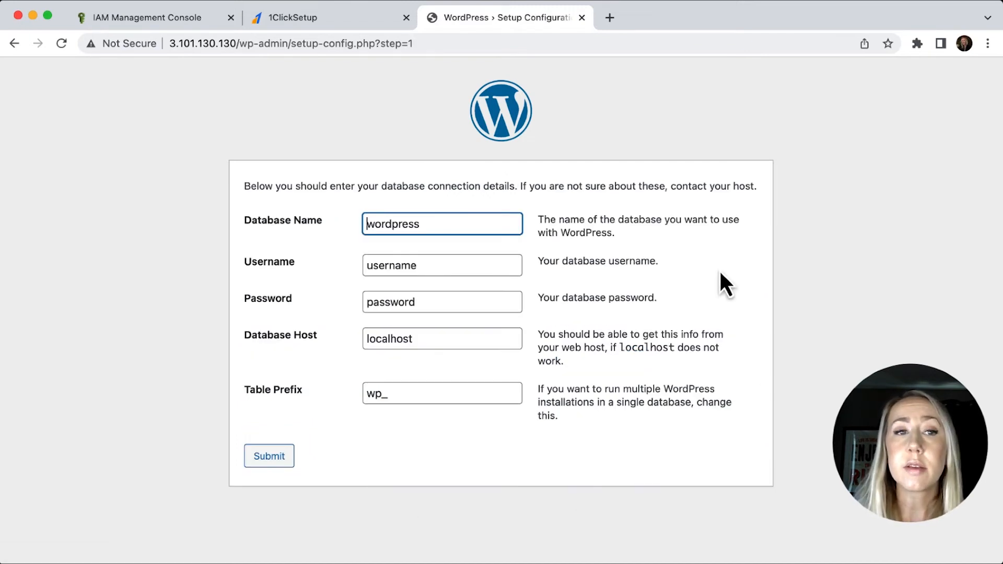
{"action": "left_click", "coordinate": [291, 18]}
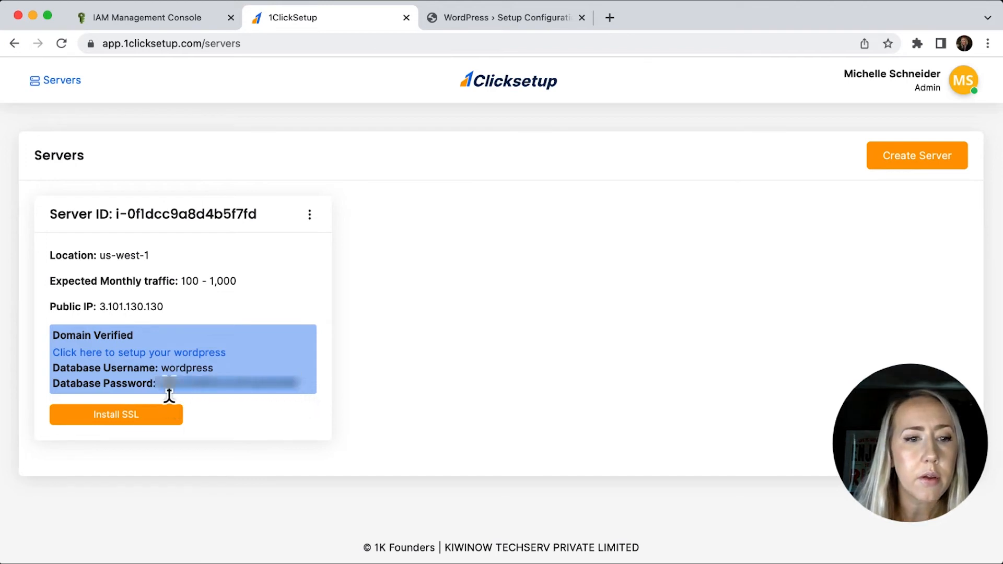
{"action": "left_click", "coordinate": [506, 18]}
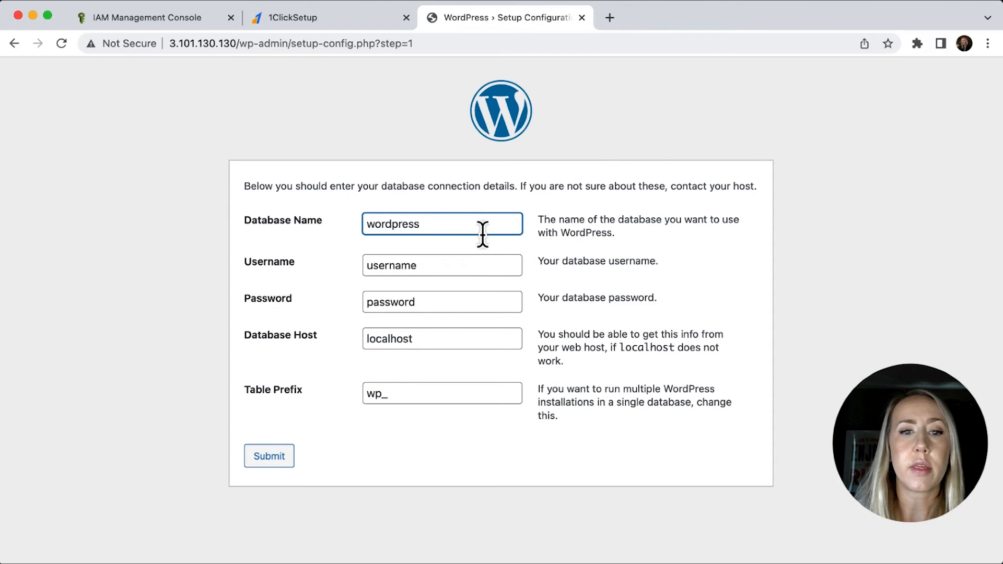
{"action": "double_click", "coordinate": [390, 302]}
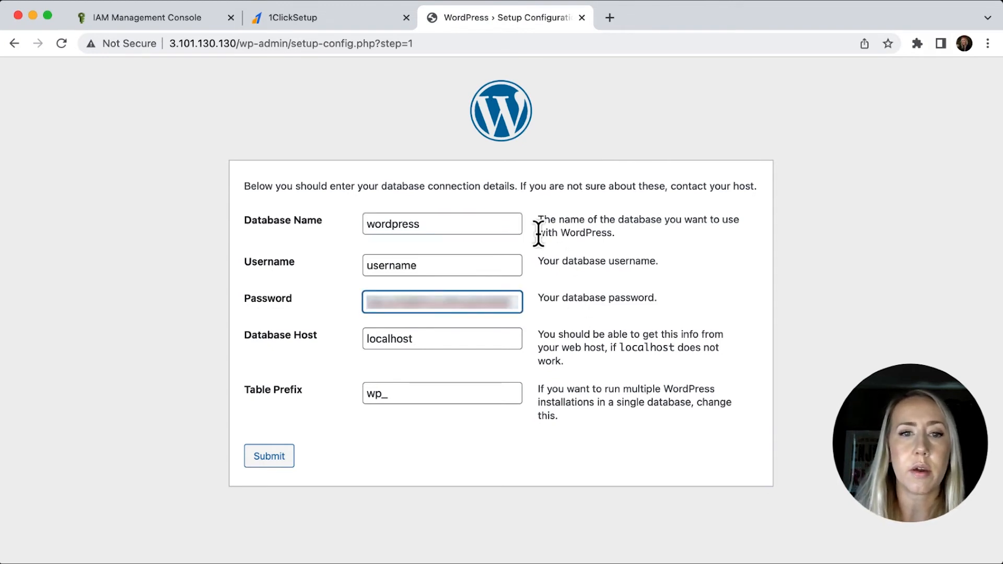
{"action": "type", "text": "wordpress"}
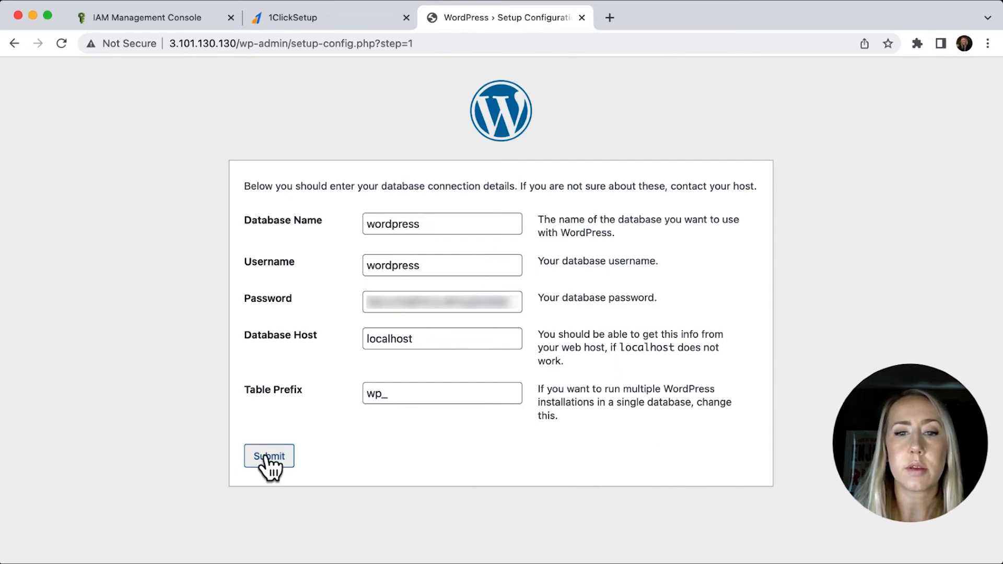
Step: Run the installation with site title Test WordPress Site, admin user michelle and email
{"action": "left_click", "coordinate": [269, 457]}
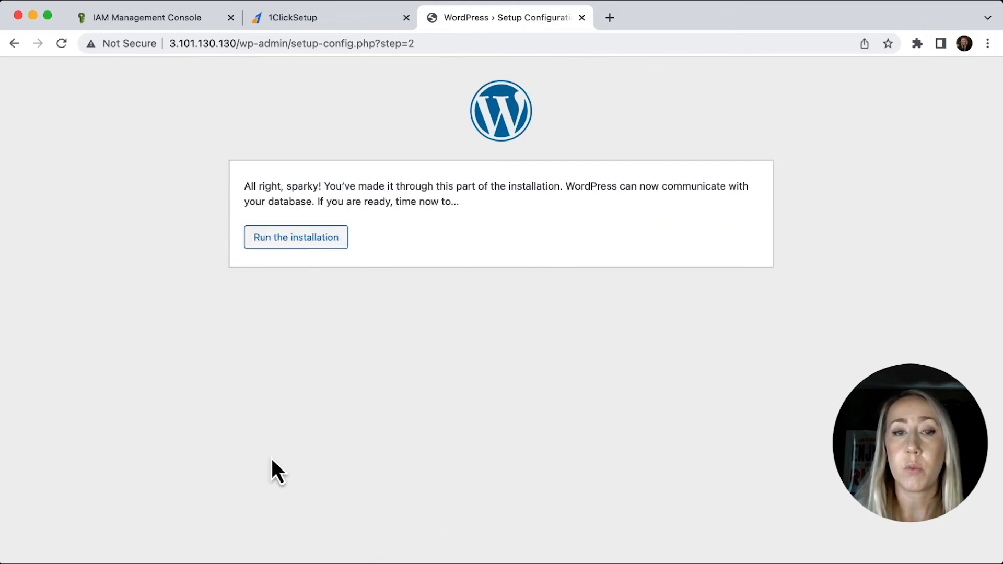
{"action": "mouse_move", "coordinate": [295, 237]}
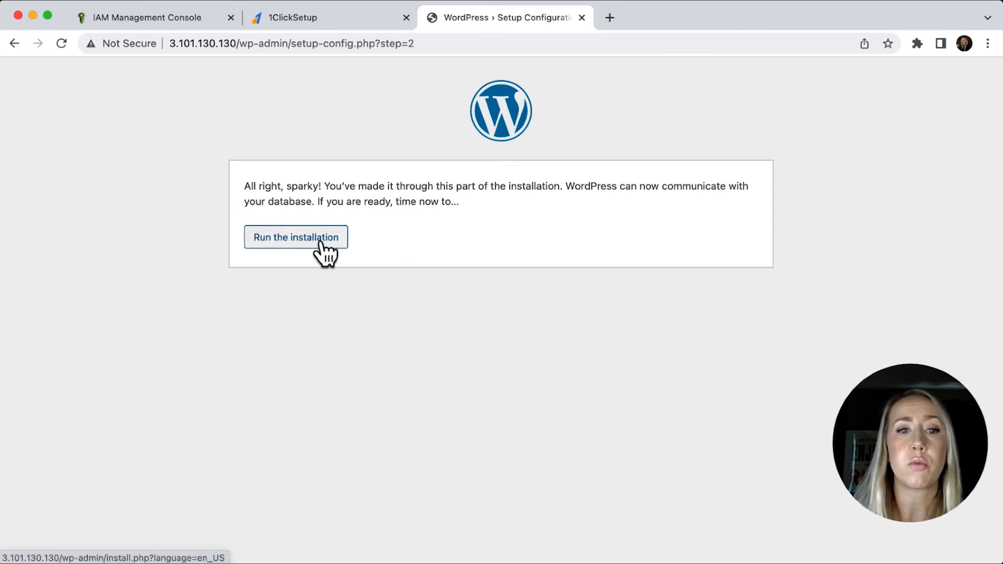
{"action": "left_click", "coordinate": [296, 237]}
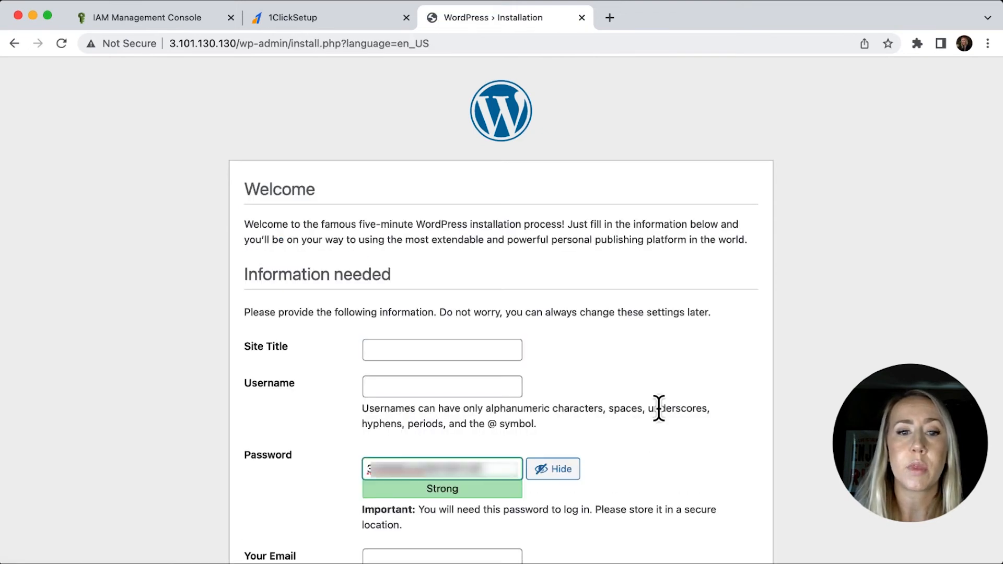
{"action": "scroll", "scroll_direction": "down", "scroll_amount": 3}
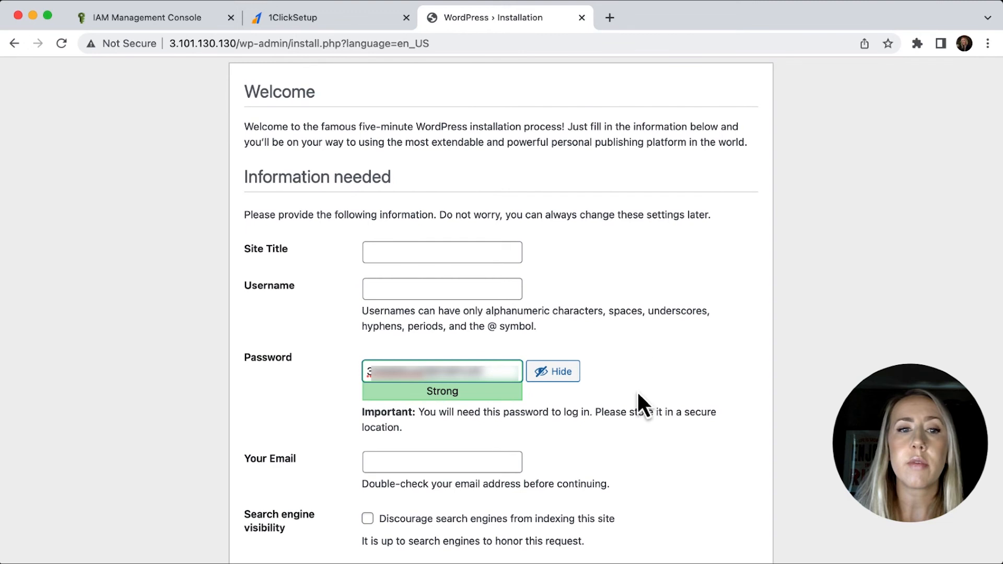
{"action": "mouse_move", "coordinate": [636, 349]}
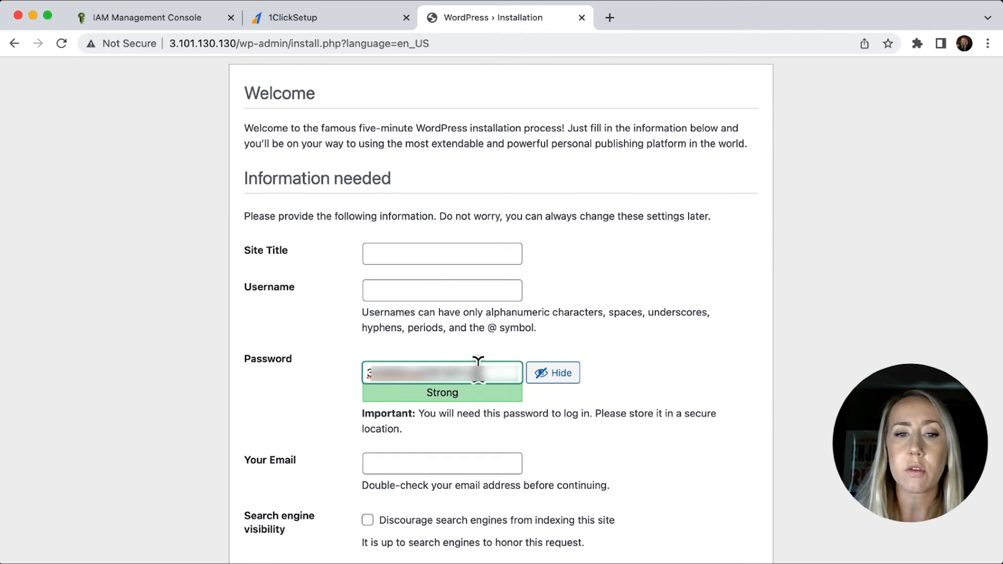
{"action": "type", "text": "Test Wordp"}
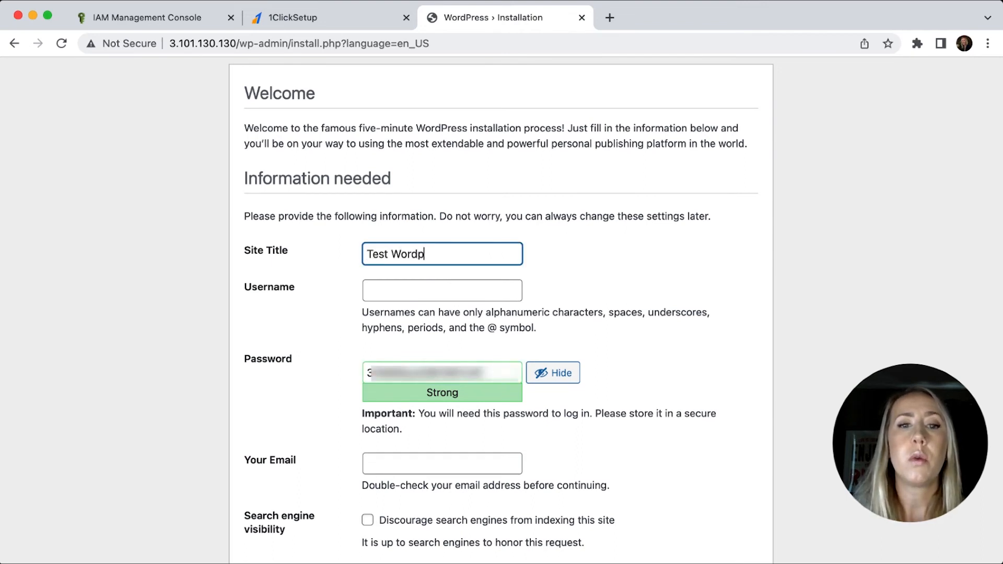
{"action": "type", "text": "m"}
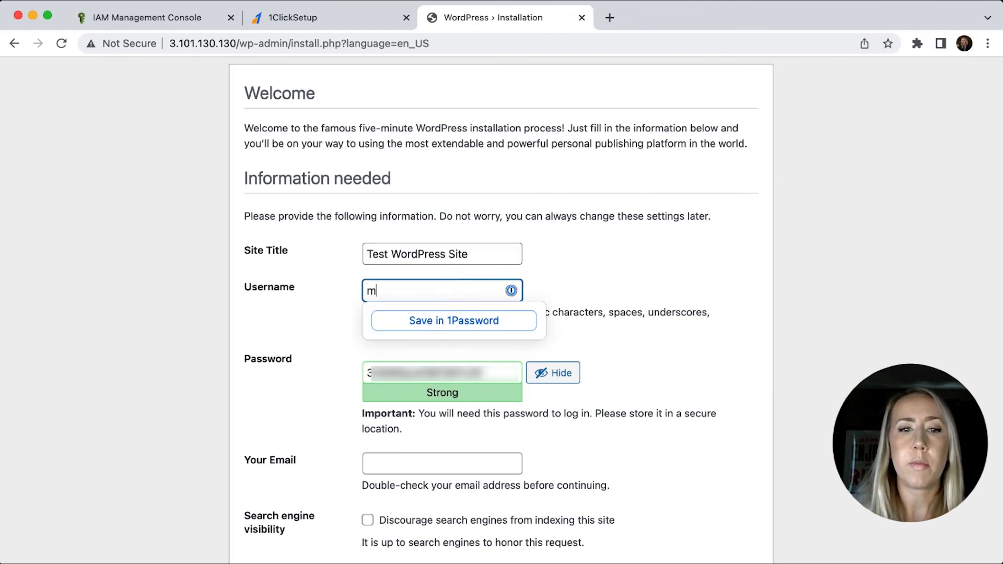
{"action": "type", "text": "ichelle"}
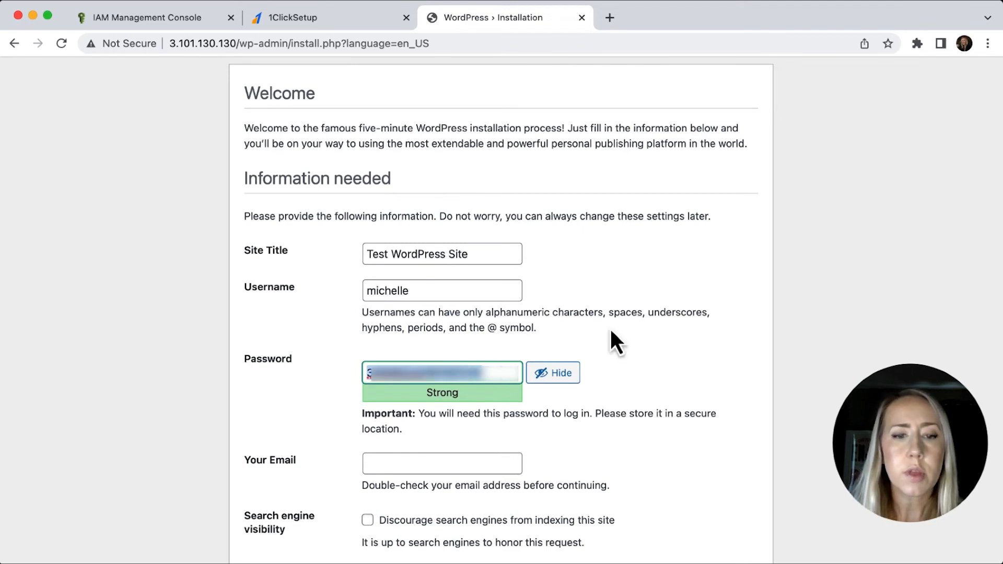
{"action": "scroll", "scroll_direction": "down", "scroll_amount": 3}
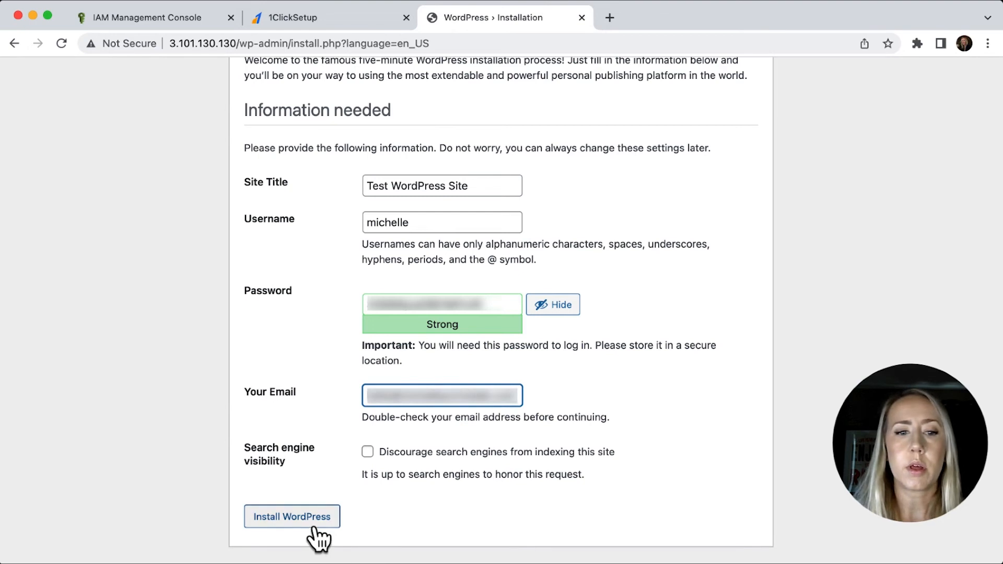
{"action": "left_click", "coordinate": [291, 516]}
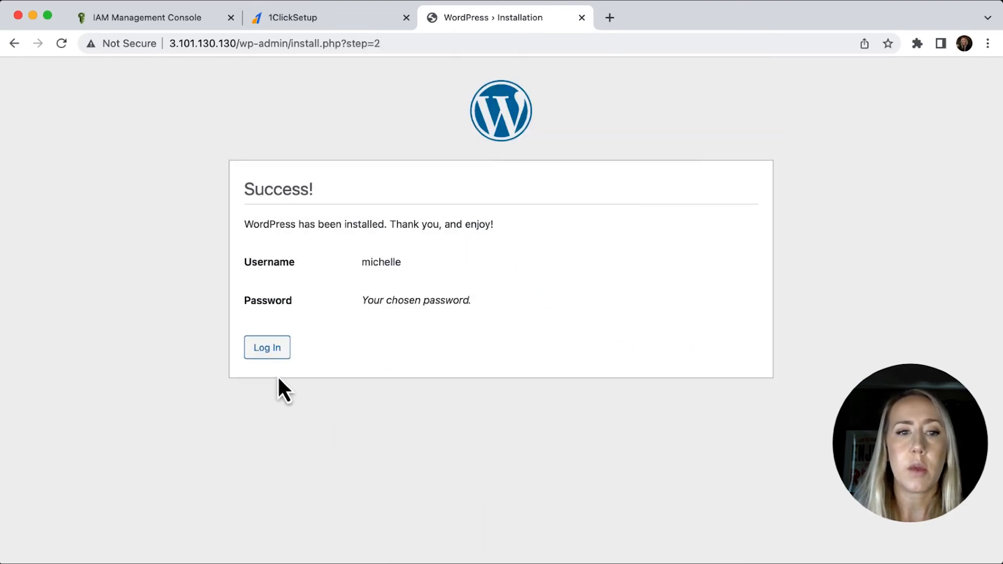
Step: Go to the new site's login page and sign in to the dashboard
{"action": "left_click", "coordinate": [266, 347]}
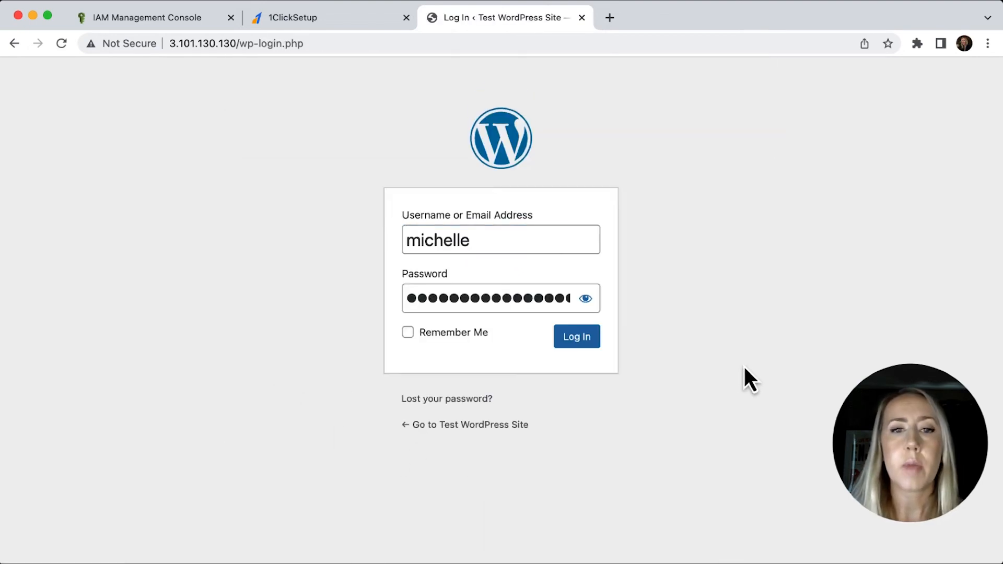
{"action": "left_click", "coordinate": [574, 336]}
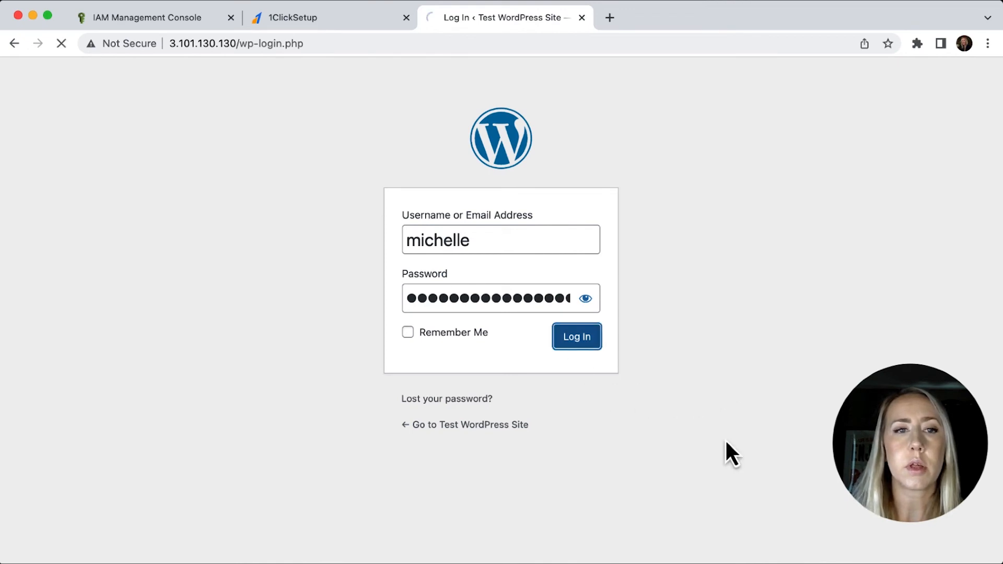
{"action": "left_click", "coordinate": [575, 337]}
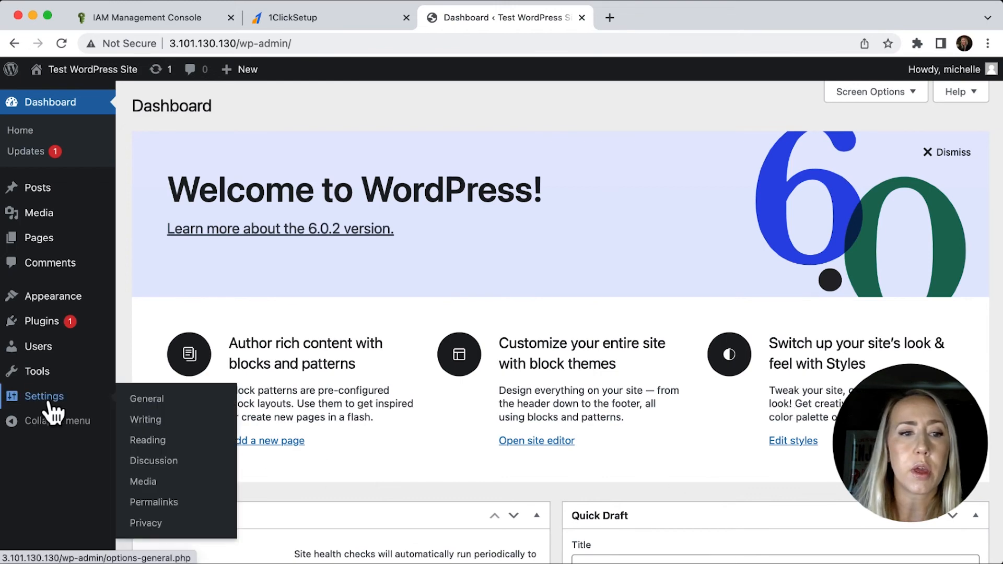
{"action": "left_click", "coordinate": [146, 398]}
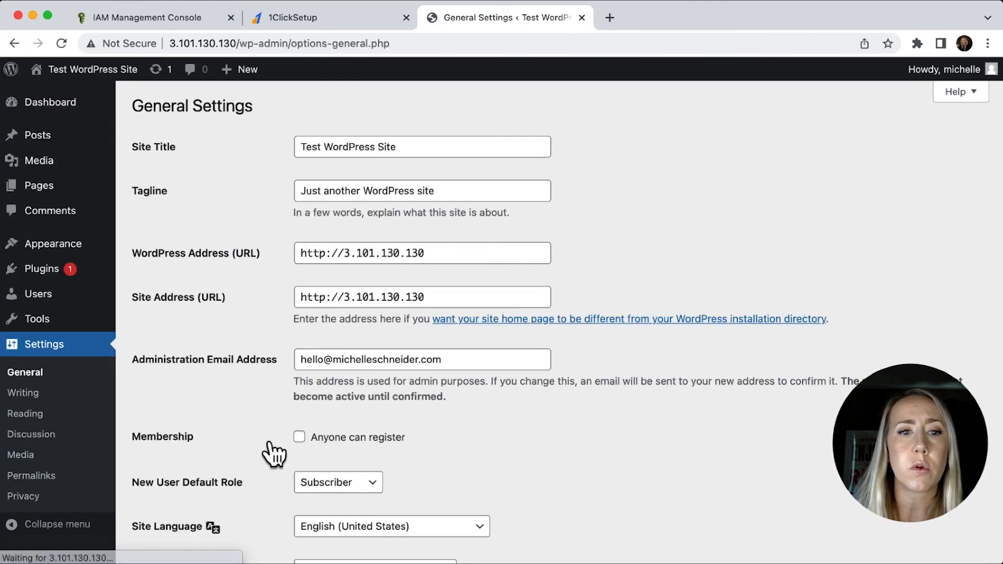
{"action": "mouse_move", "coordinate": [500, 256]}
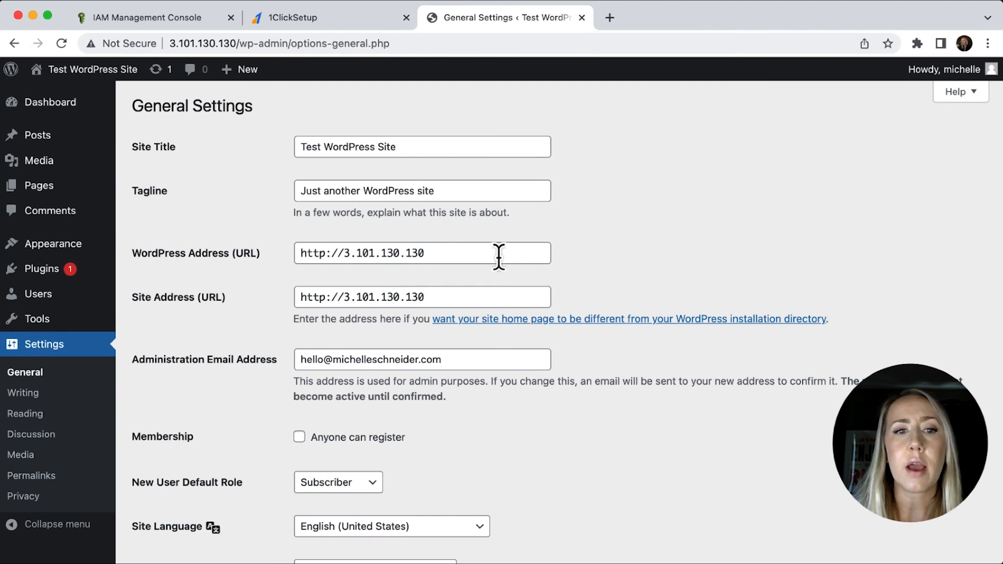
{"action": "left_click", "coordinate": [422, 252]}
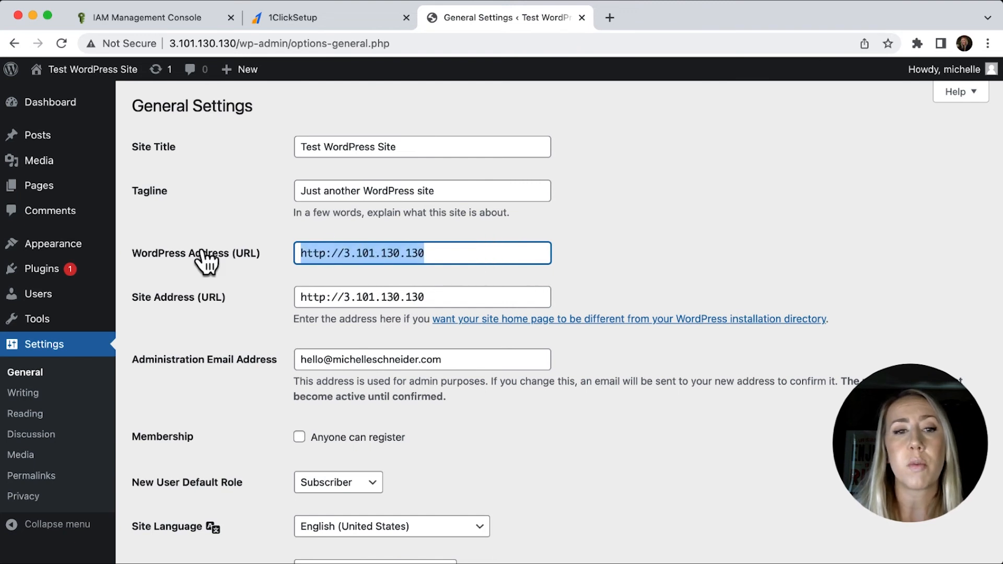
{"action": "type", "text": "https://createsomestuff.com"}
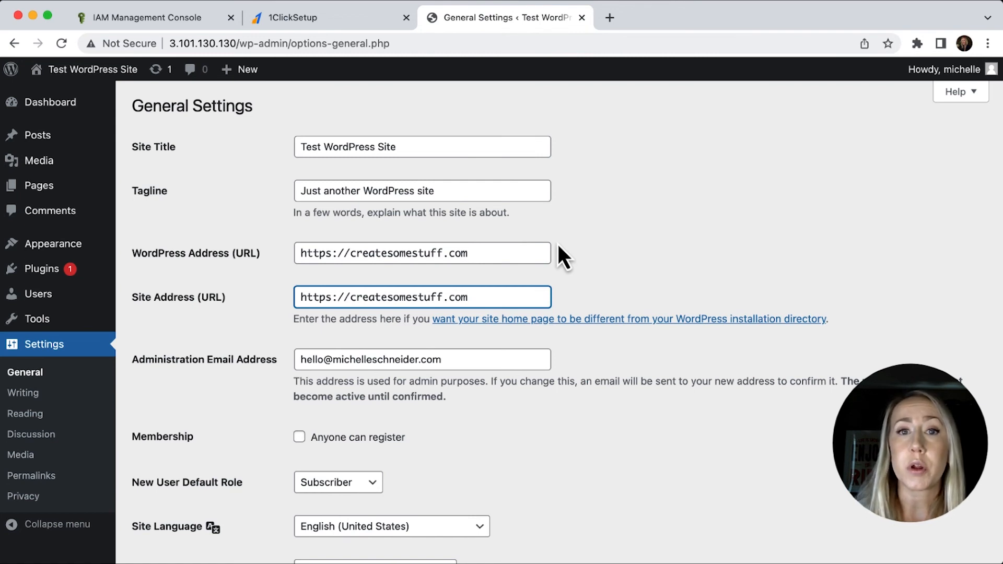
{"action": "mouse_move", "coordinate": [708, 259]}
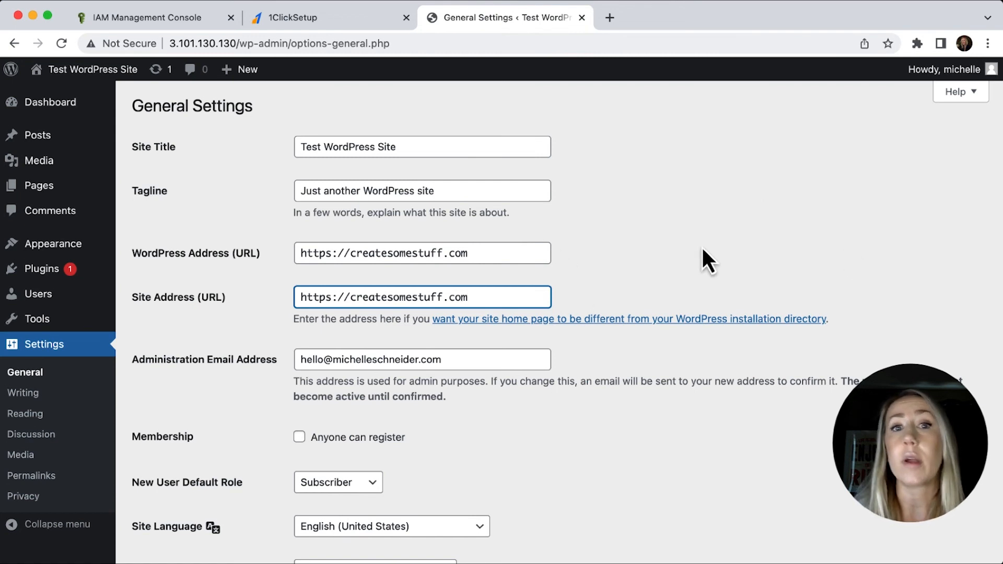
Step: Switch to the AWS console and open the EC2 dashboard via the ec2 search
{"action": "left_click", "coordinate": [147, 18]}
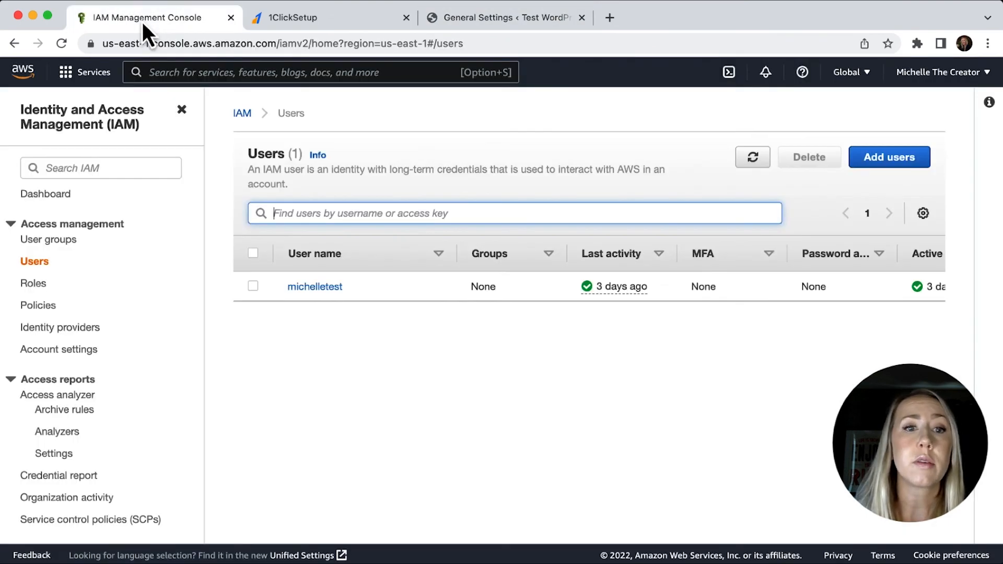
{"action": "mouse_move", "coordinate": [85, 72]}
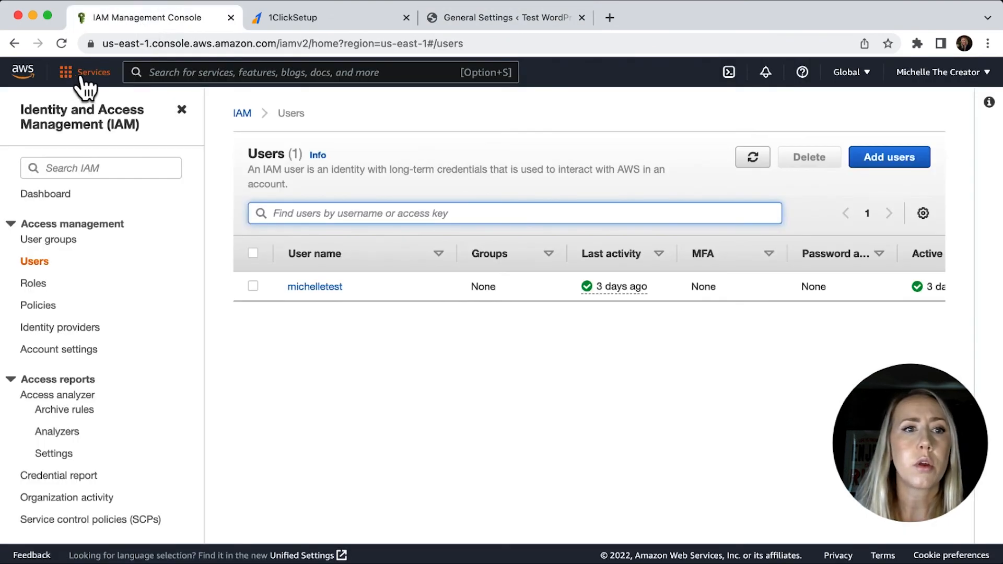
{"action": "left_click", "coordinate": [93, 72]}
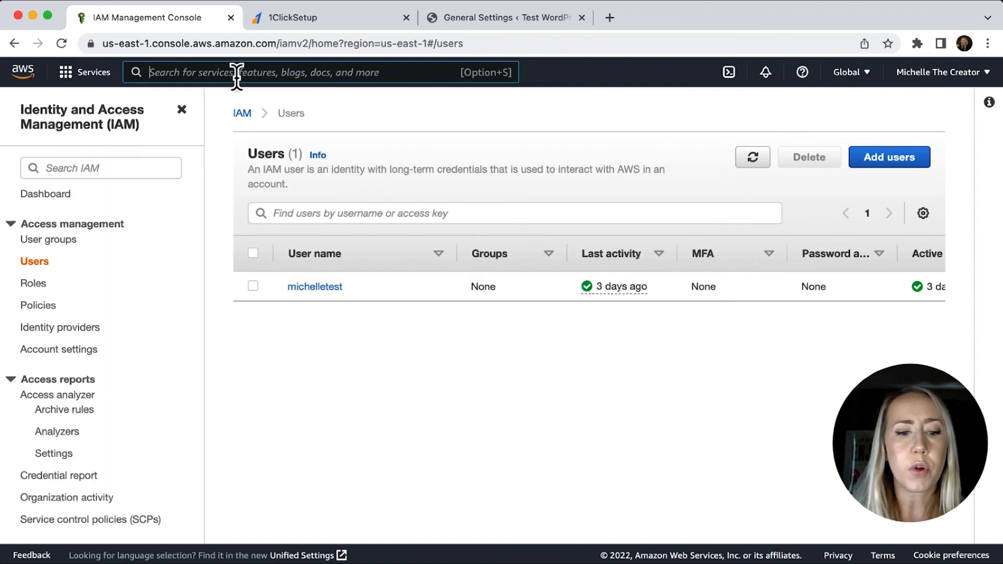
{"action": "type", "text": "ec2"}
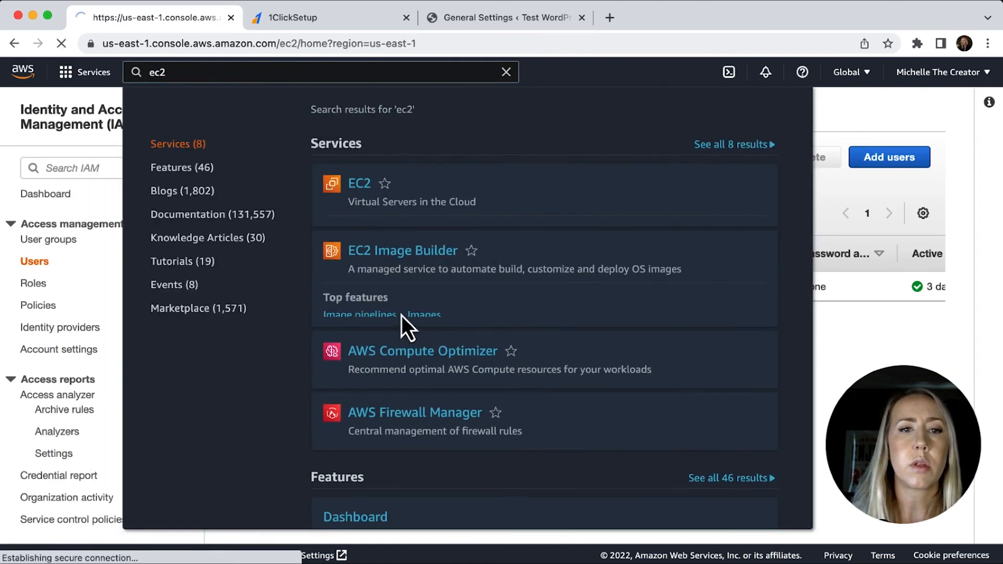
{"action": "left_click", "coordinate": [358, 184]}
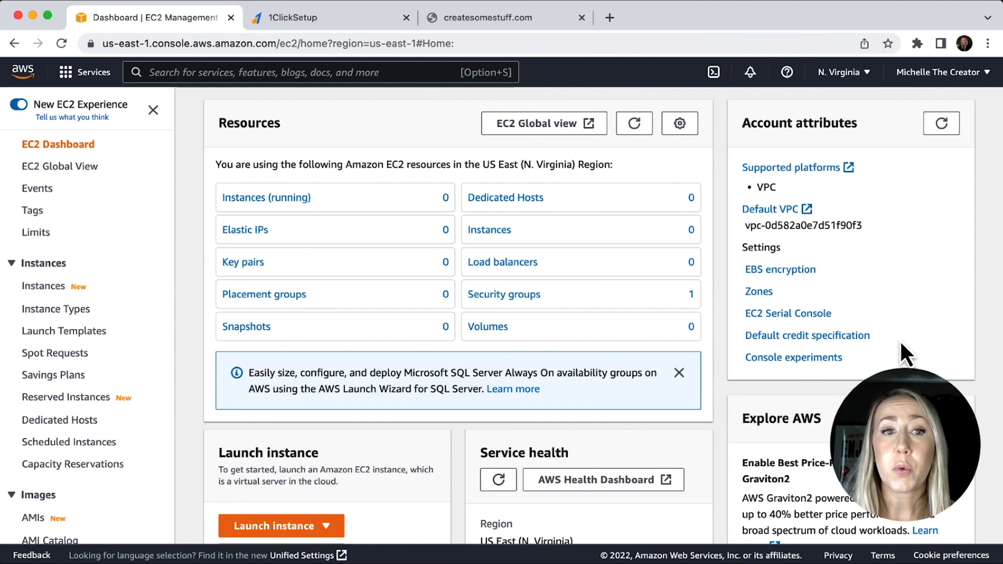
{"action": "mouse_move", "coordinate": [269, 156]}
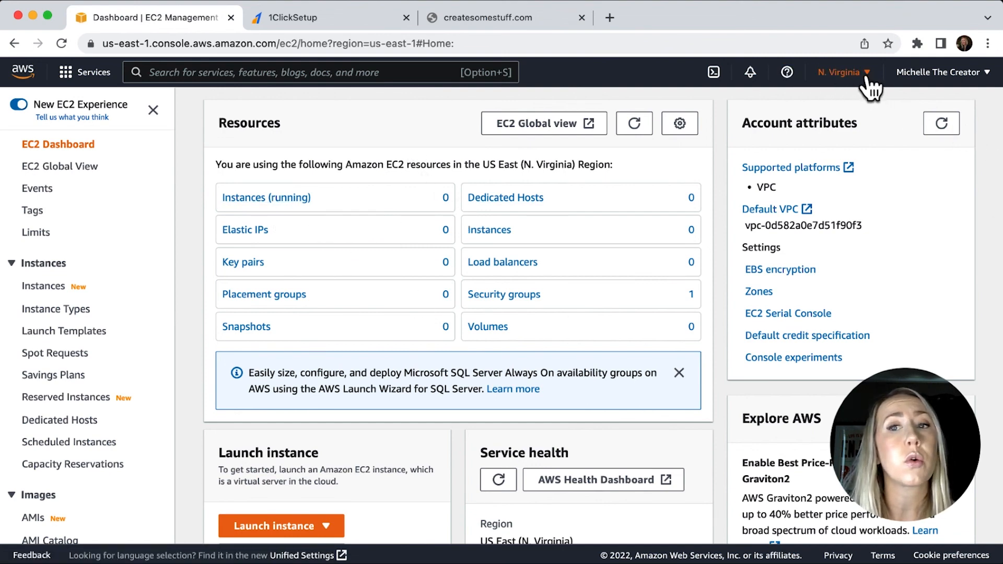
Step: Switch to US West (N. California) and list the running instances showing the t2.micro
{"action": "left_click", "coordinate": [843, 73]}
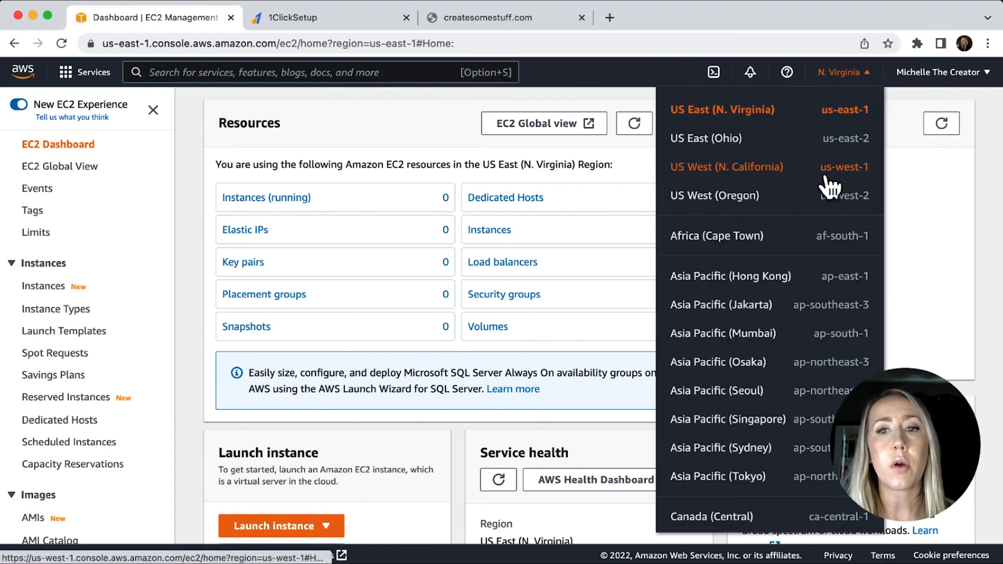
{"action": "left_click", "coordinate": [726, 167]}
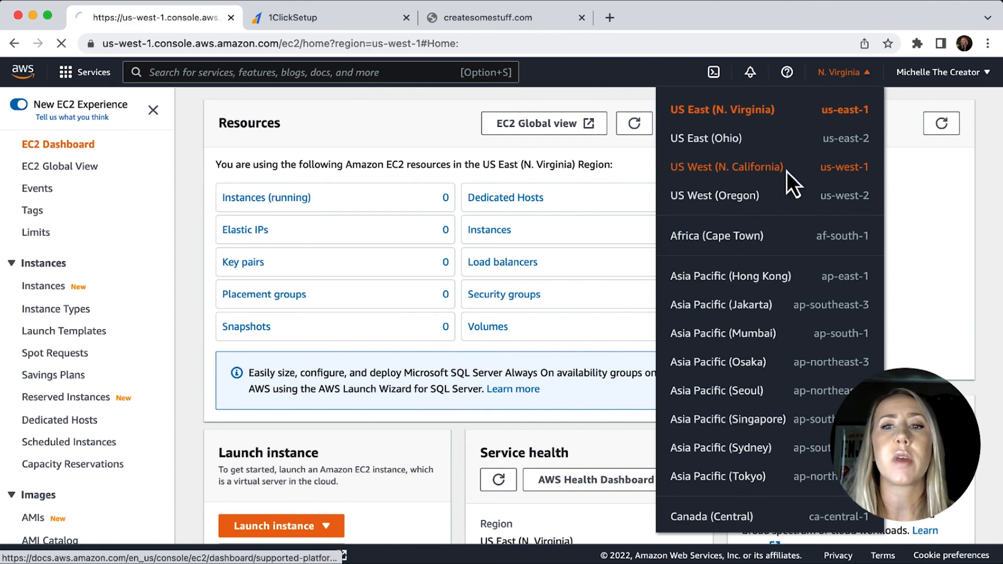
{"action": "left_click", "coordinate": [727, 167]}
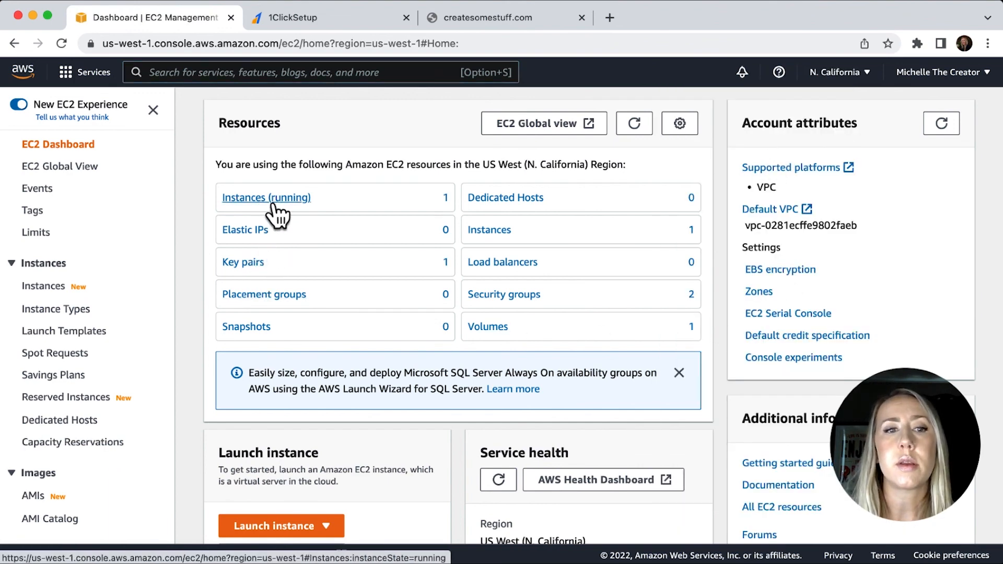
{"action": "left_click", "coordinate": [265, 197]}
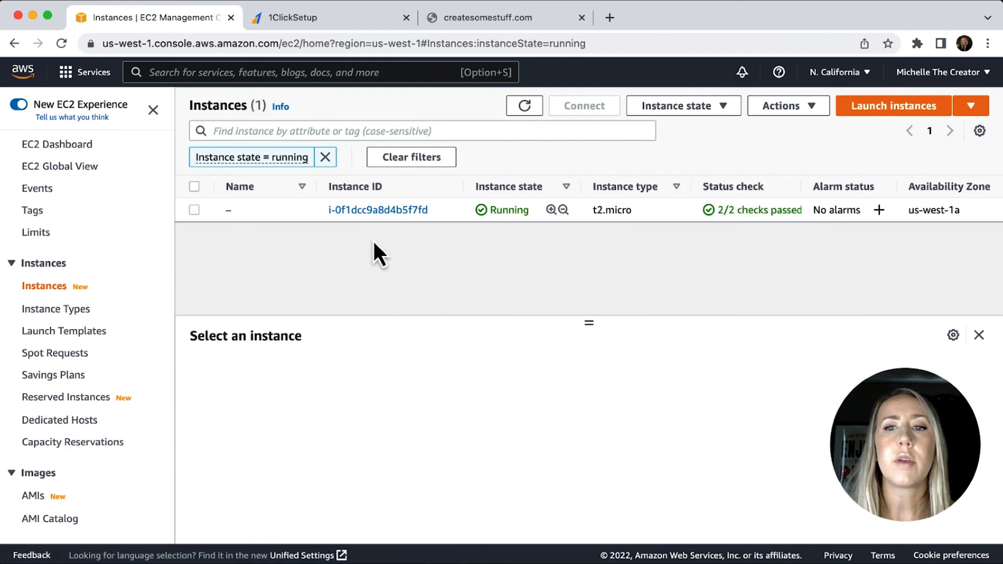